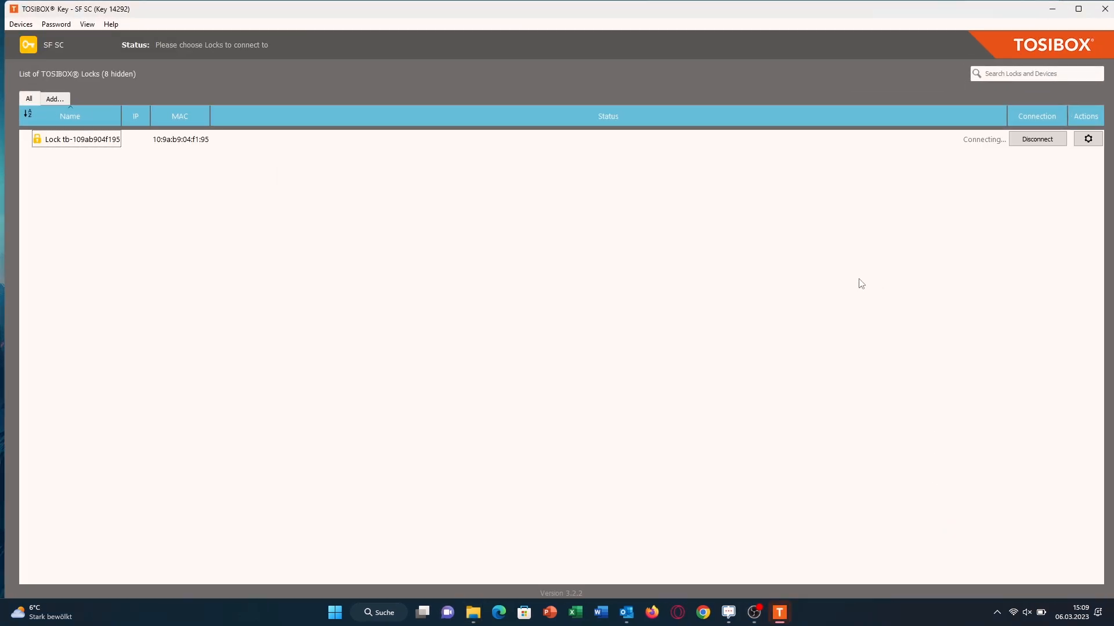
mouse_move(914, 154)
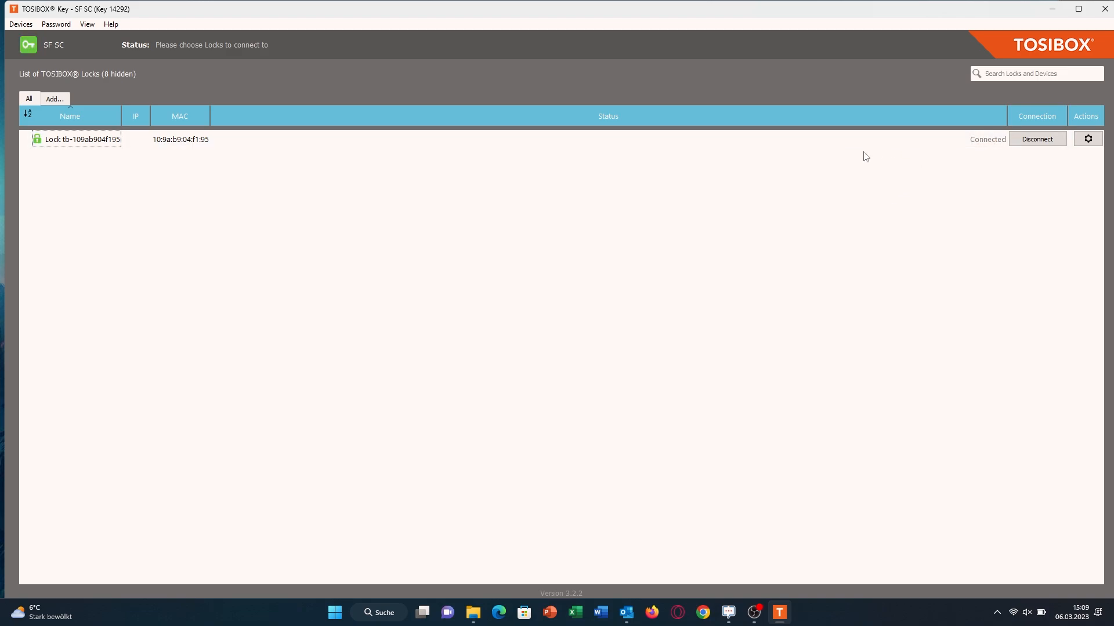
mouse_move(188, 160)
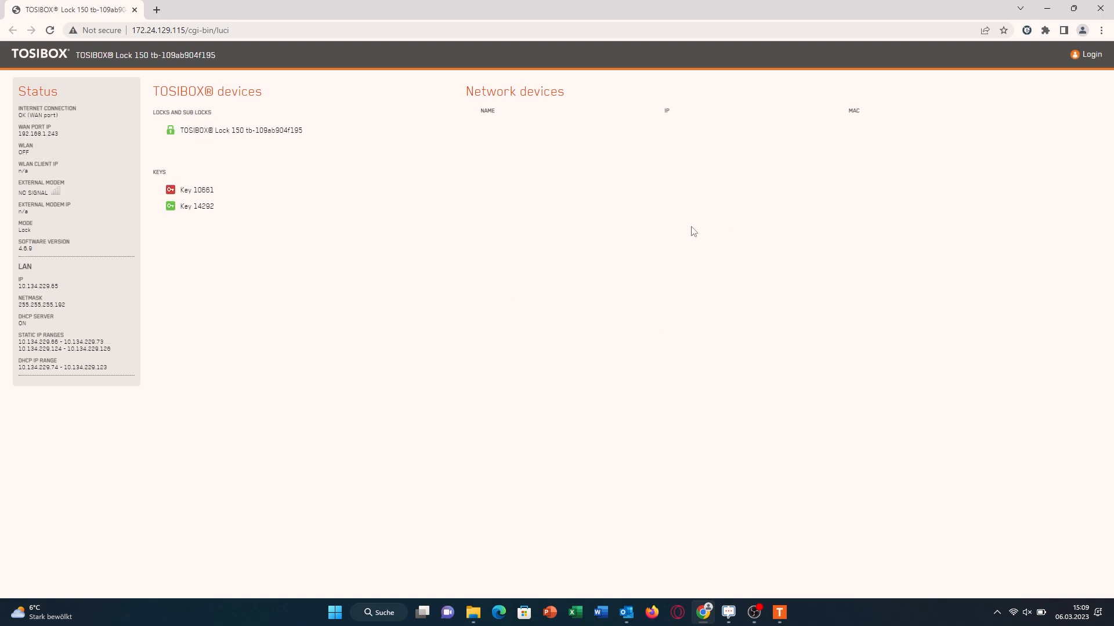
mouse_move(657, 206)
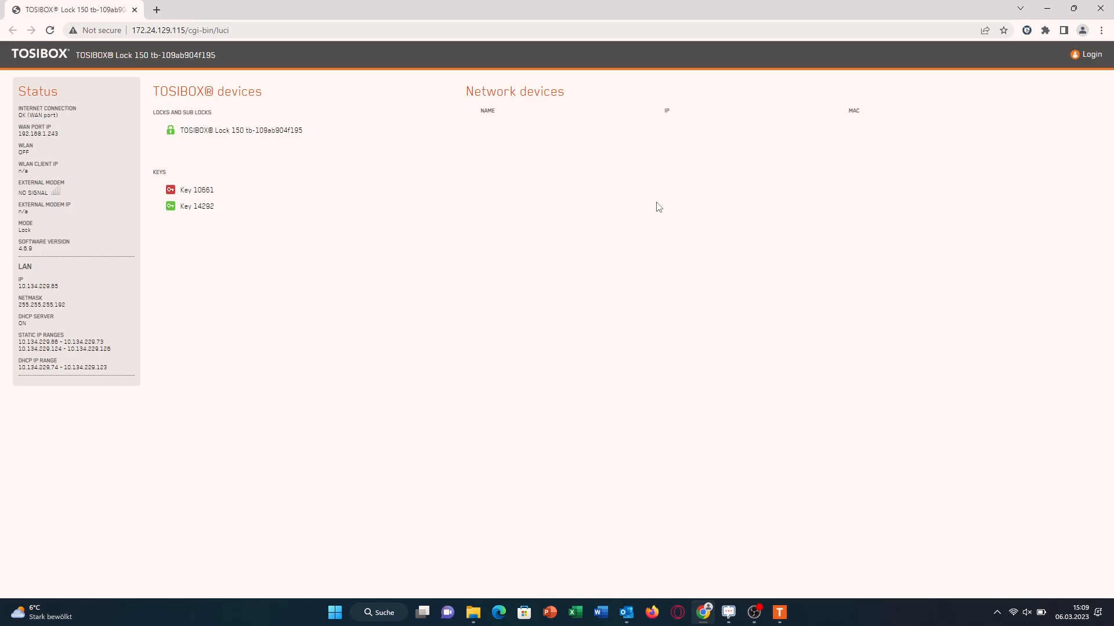
mouse_move(1025, 119)
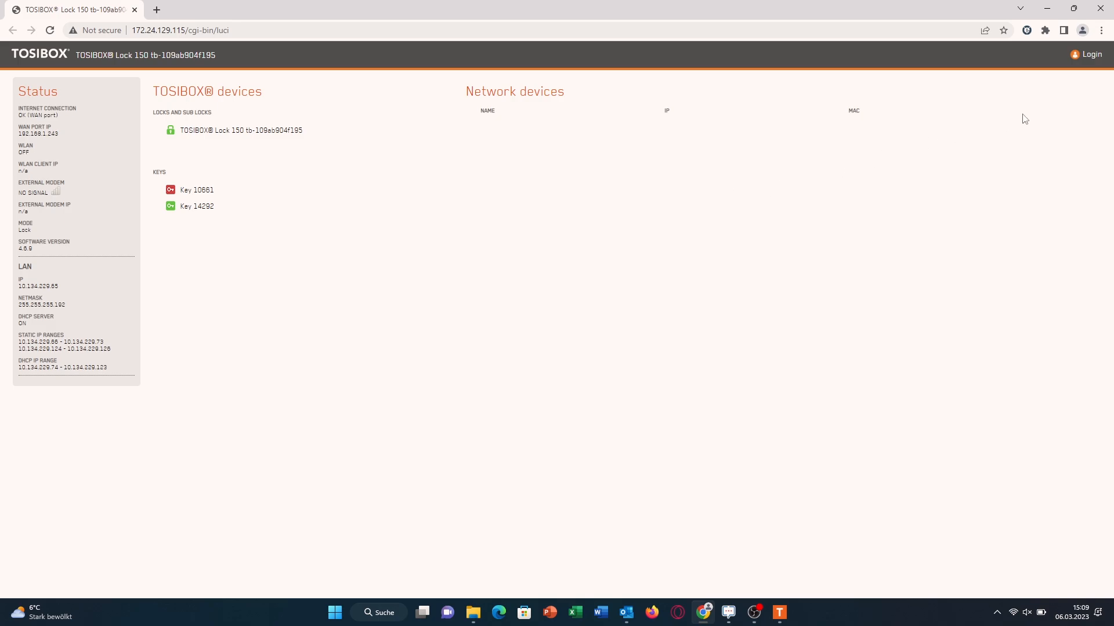
Log in to the Lock's web page as admin with its password.
left_click(1090, 55)
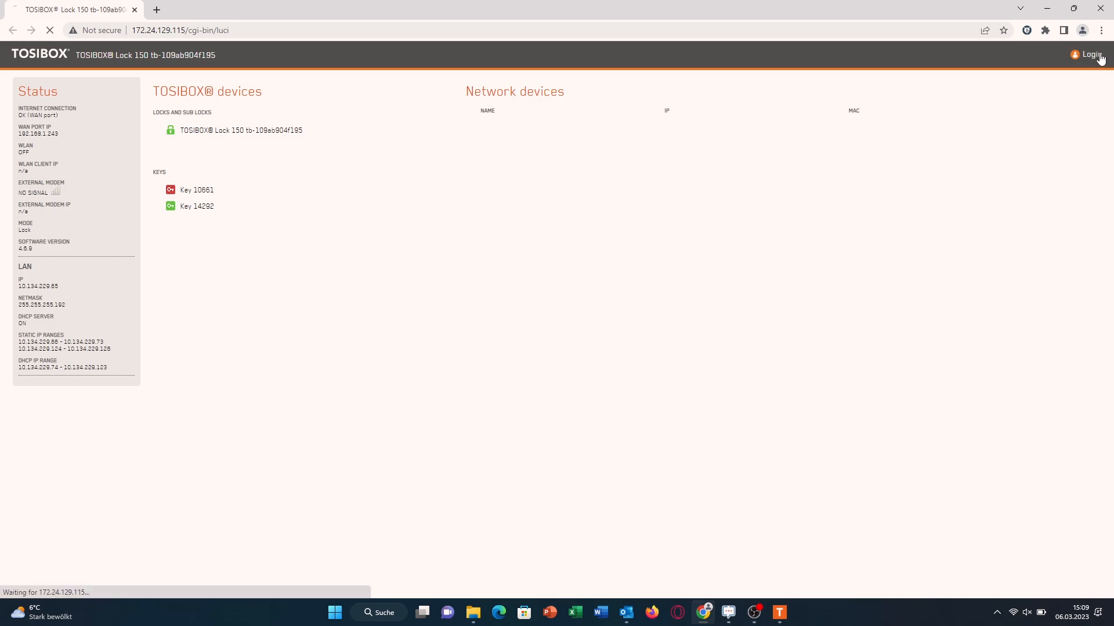
left_click(1090, 54)
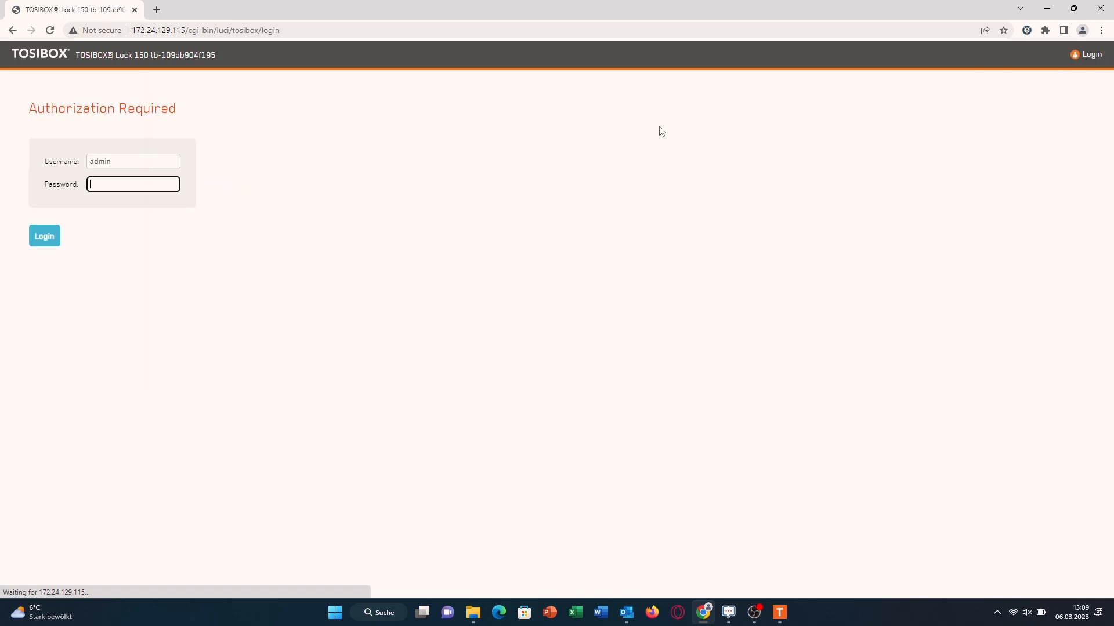
mouse_move(197, 187)
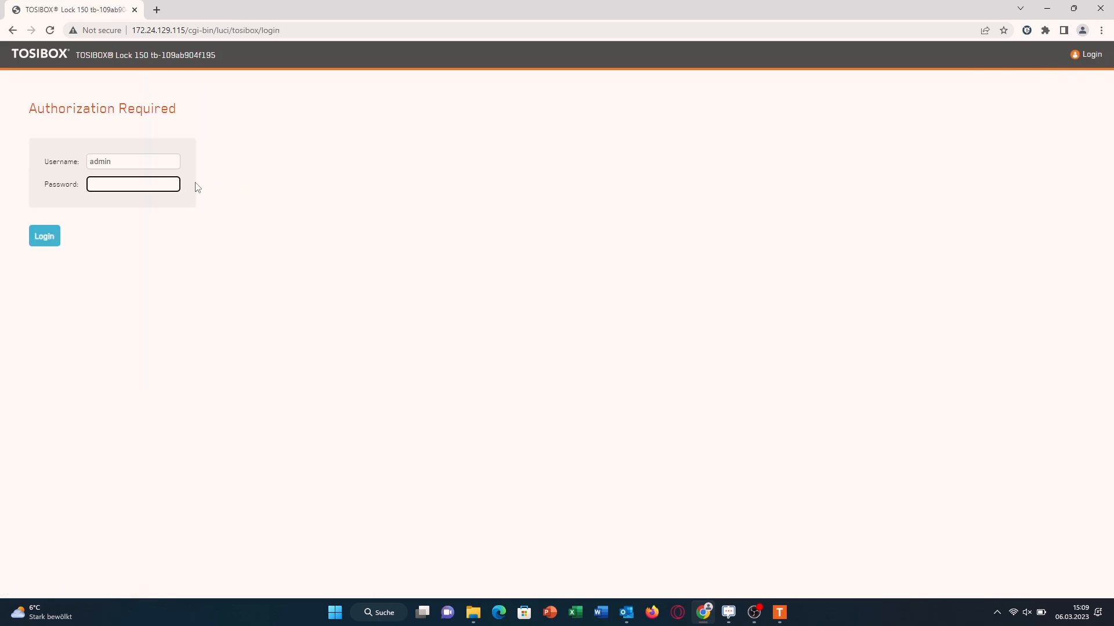
mouse_move(249, 189)
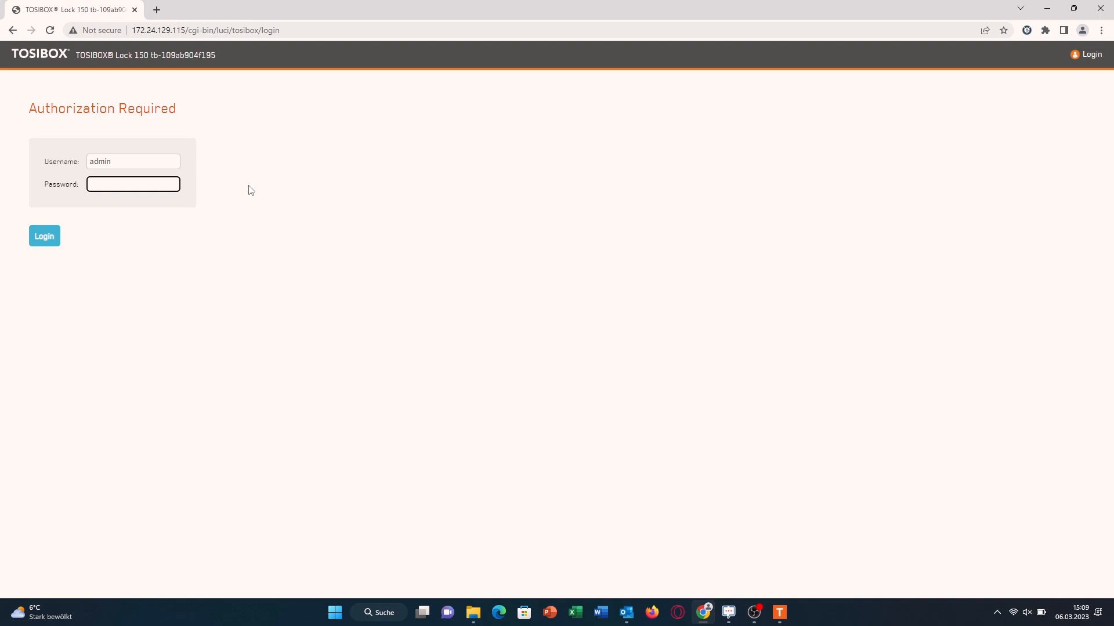
left_click(132, 184)
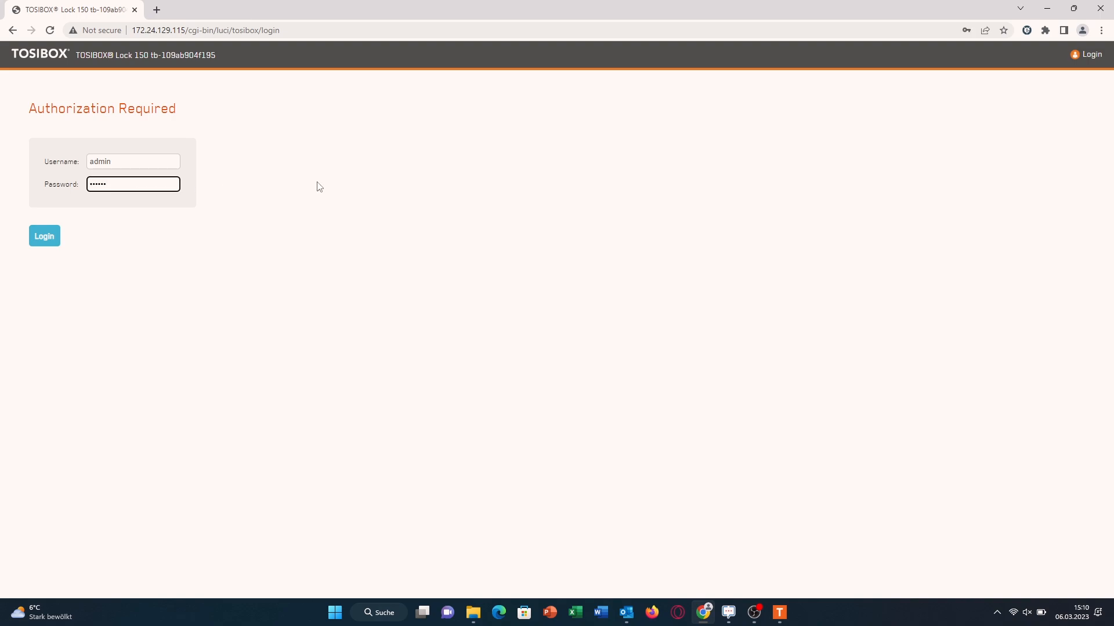
type("••••")
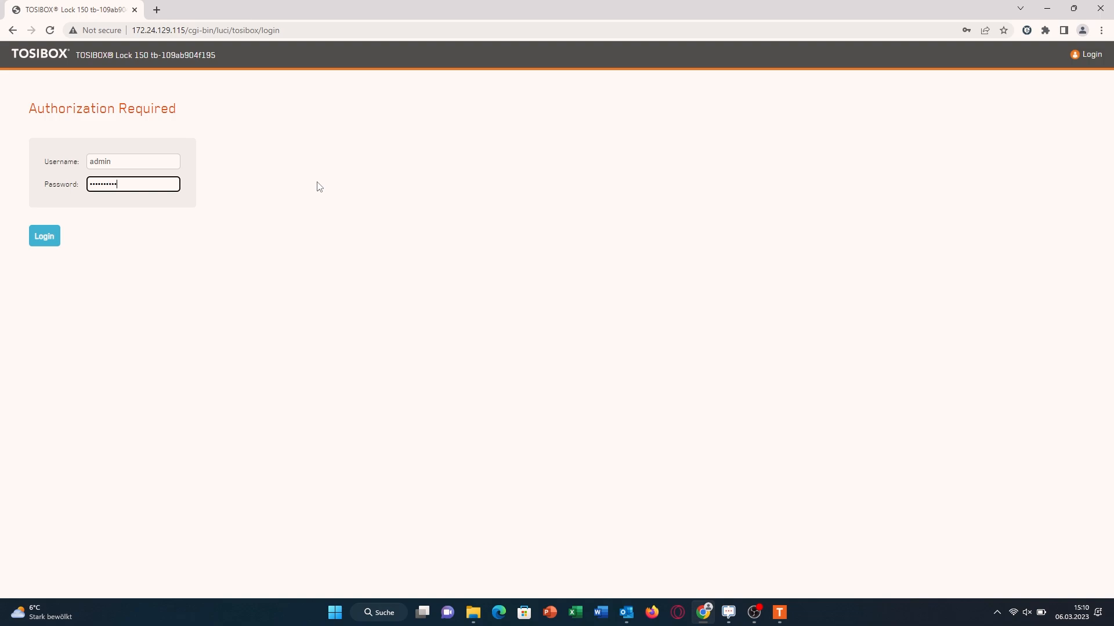
left_click(44, 235)
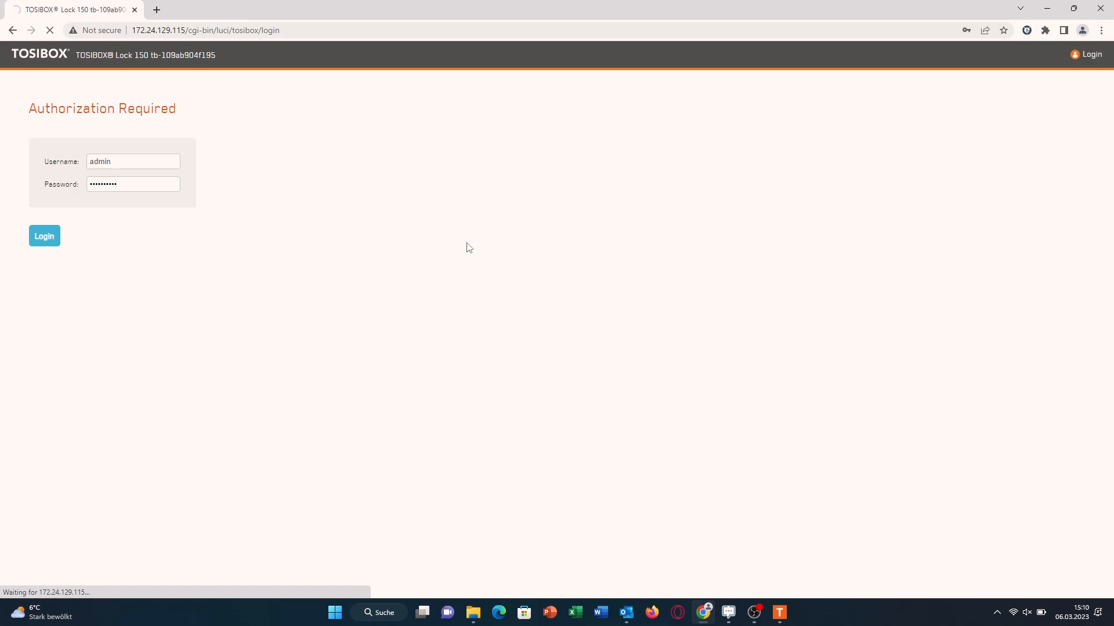
left_click(44, 235)
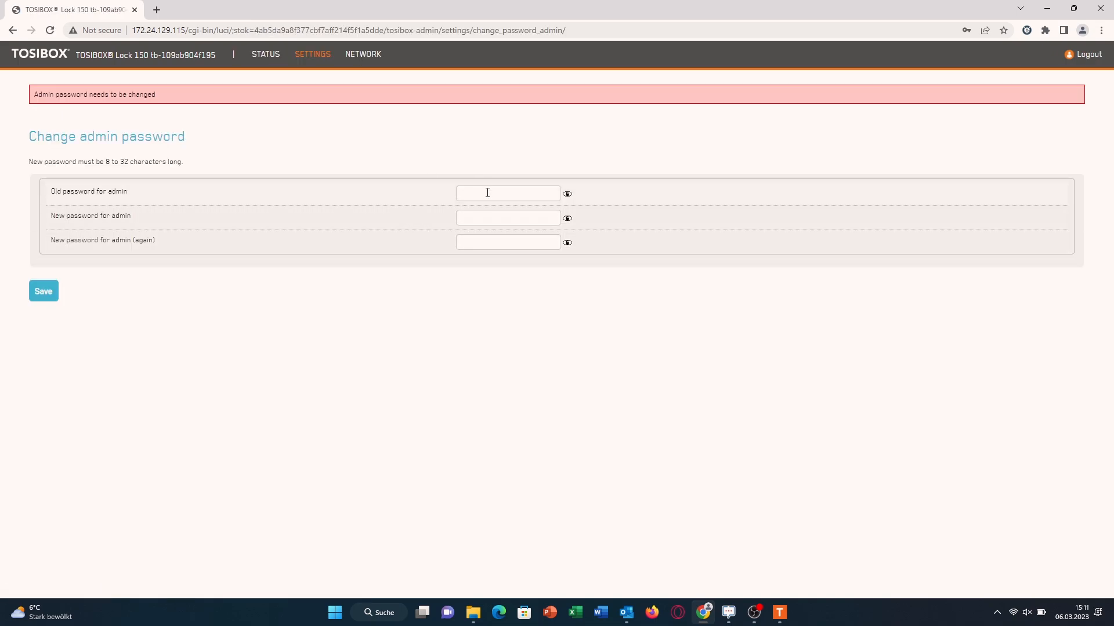
left_click(506, 193)
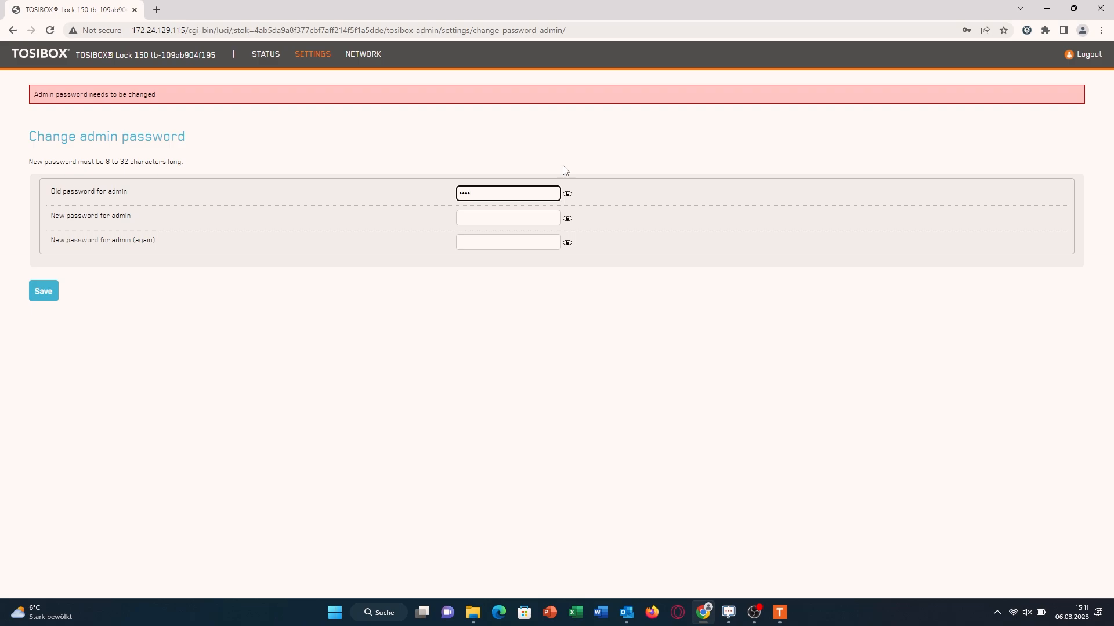
type("password")
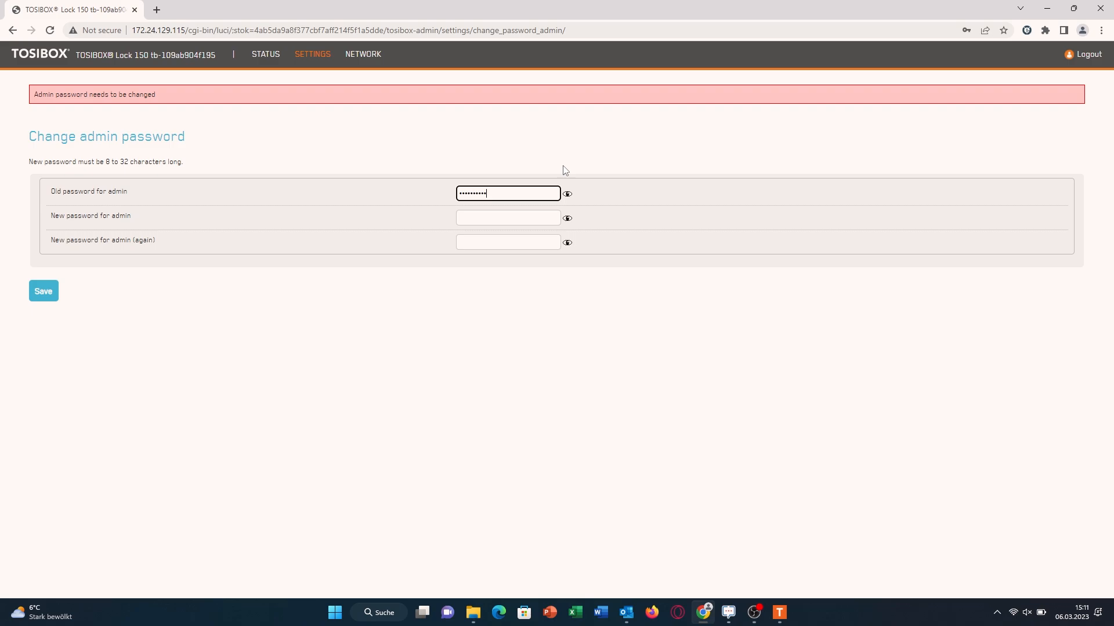
left_click(507, 217)
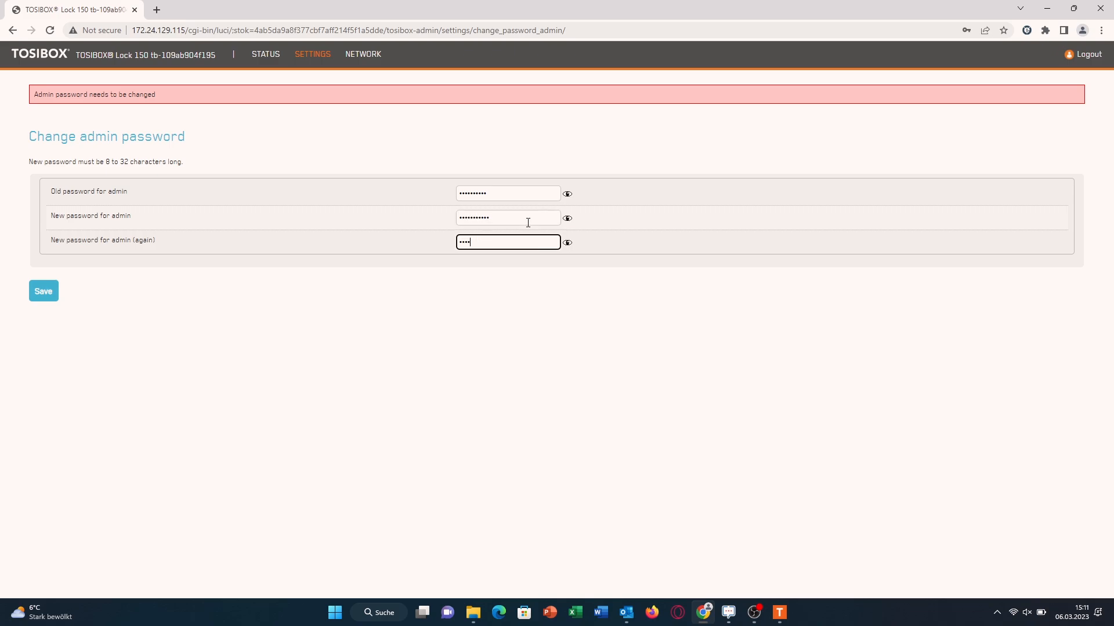
type("••••••")
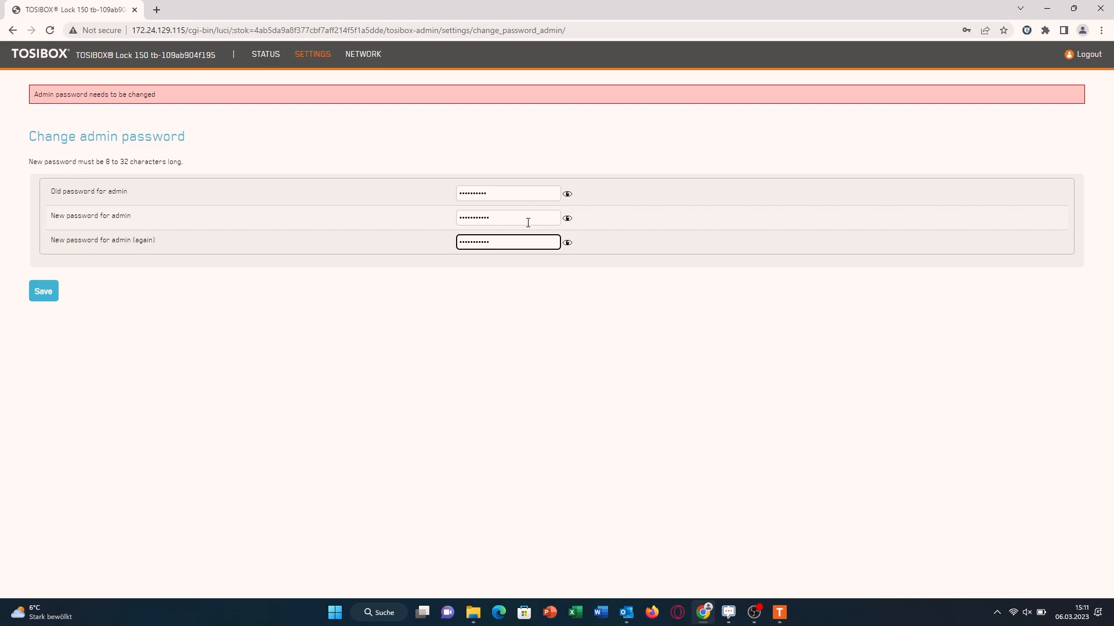
left_click(43, 291)
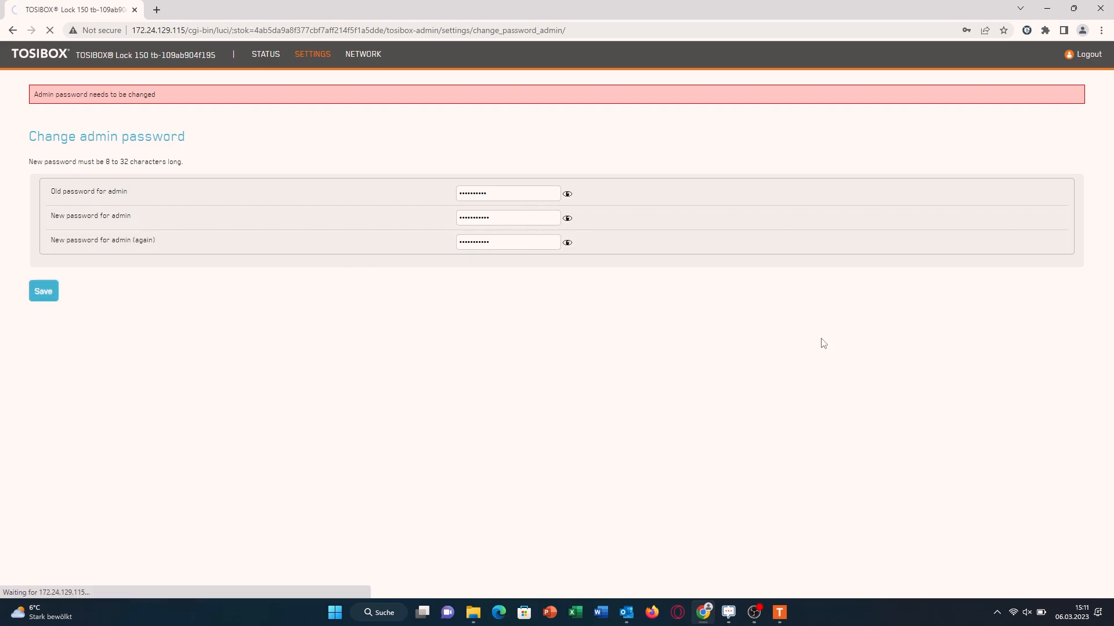
left_click(42, 290)
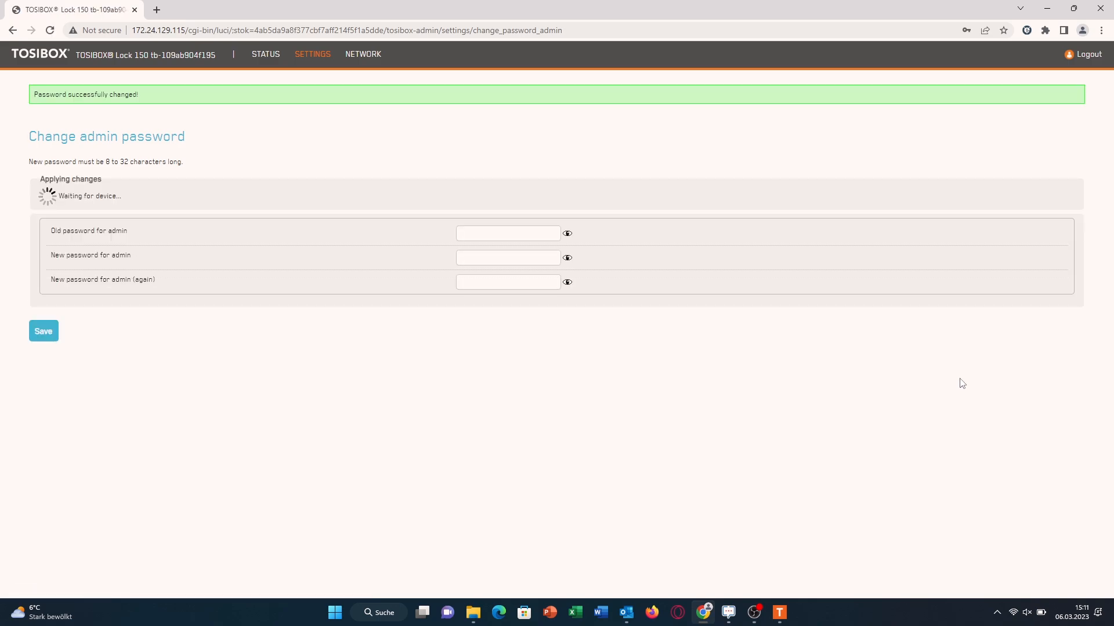
Review the end user license agreement, then check the status page's Internet Connection reading.
left_click(265, 54)
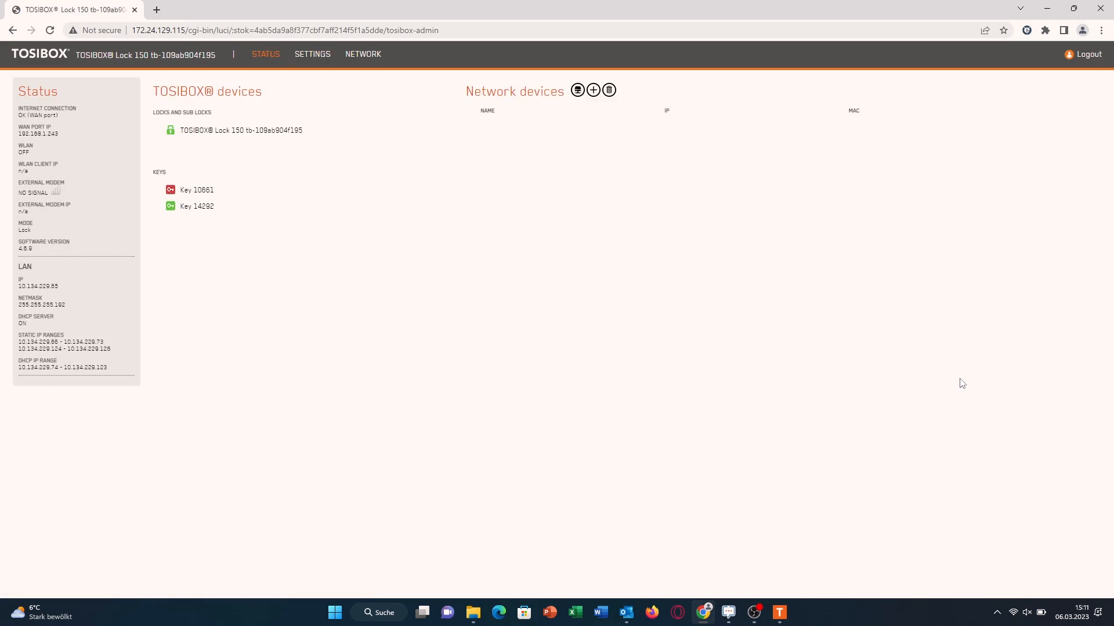
mouse_move(776, 392)
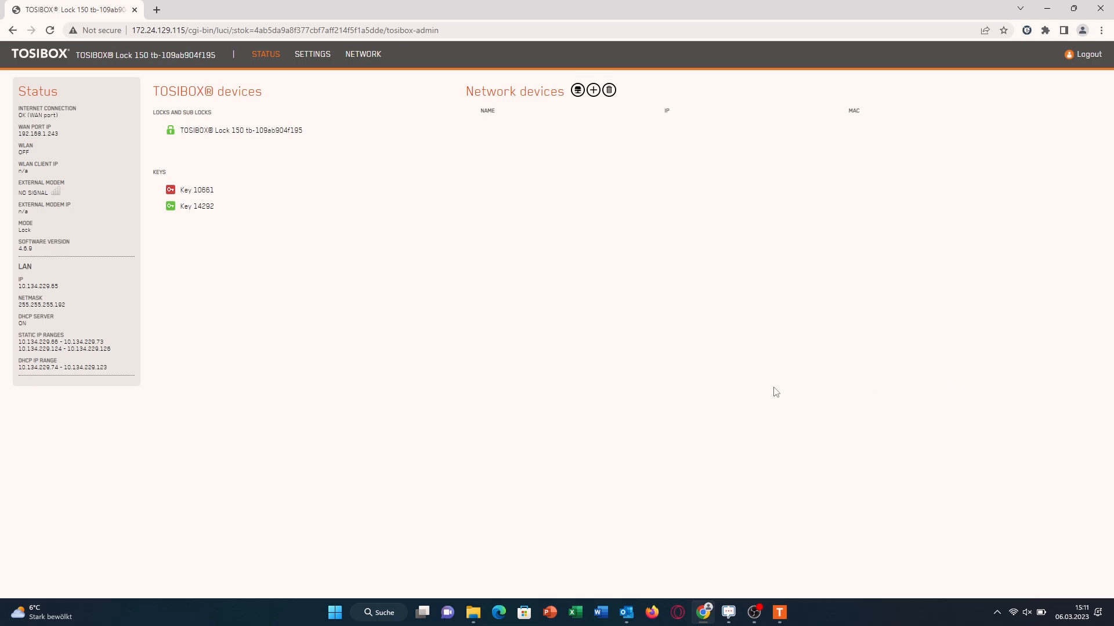
mouse_move(515, 334)
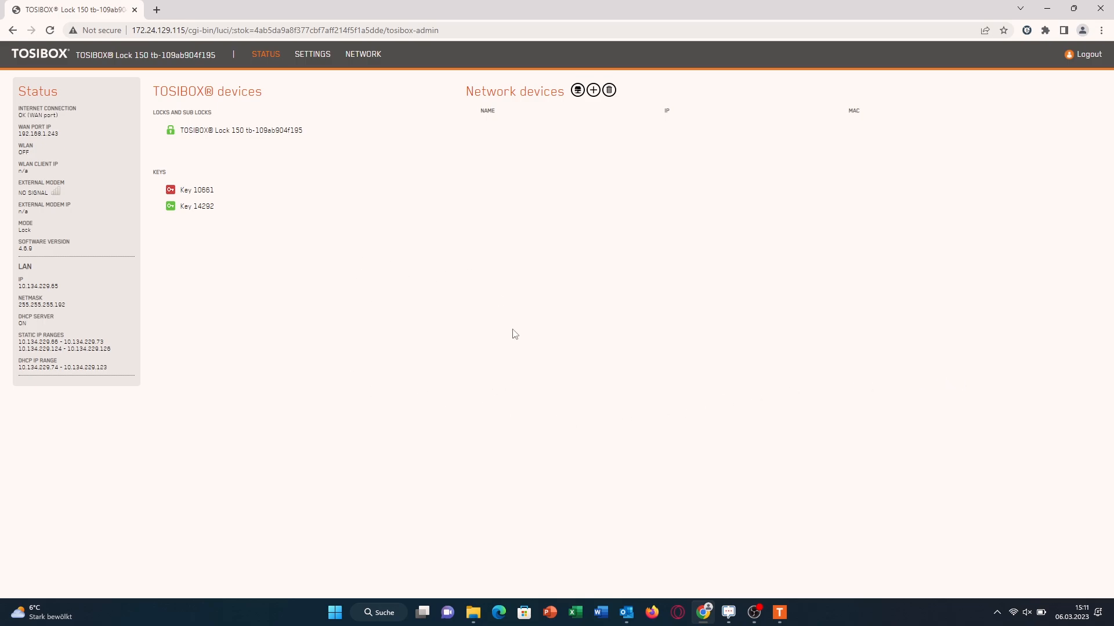
mouse_move(402, 294)
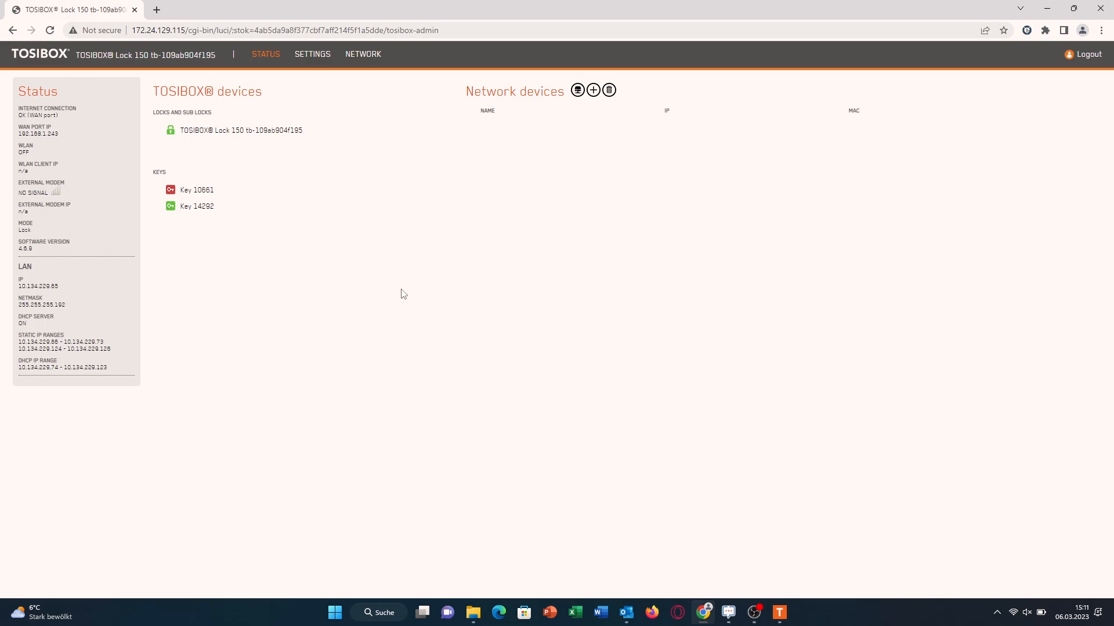
mouse_move(312, 54)
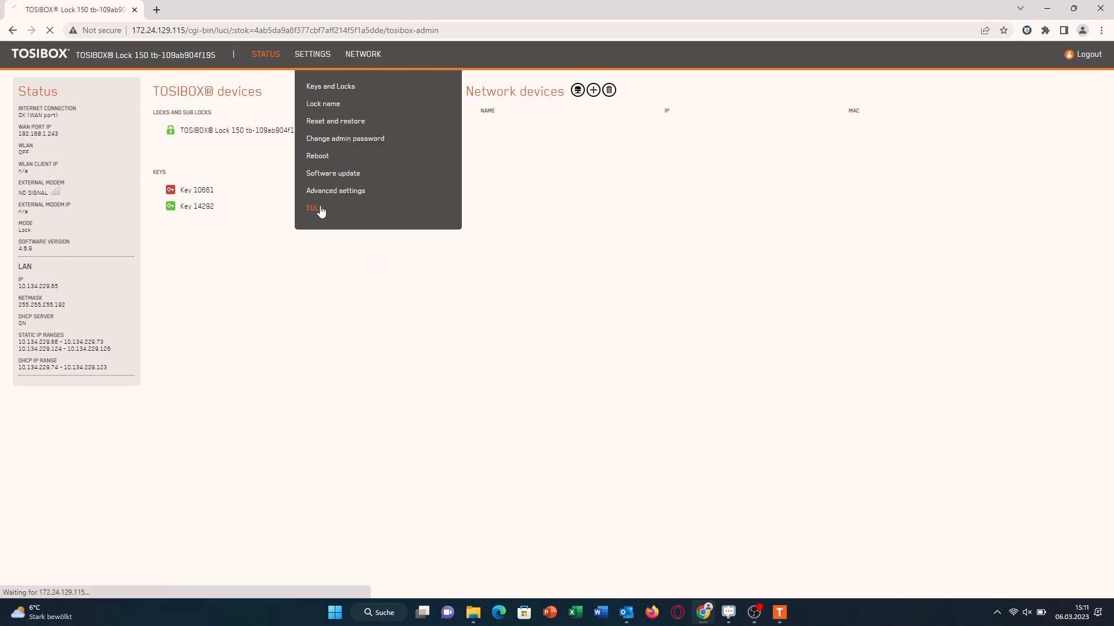
left_click(312, 208)
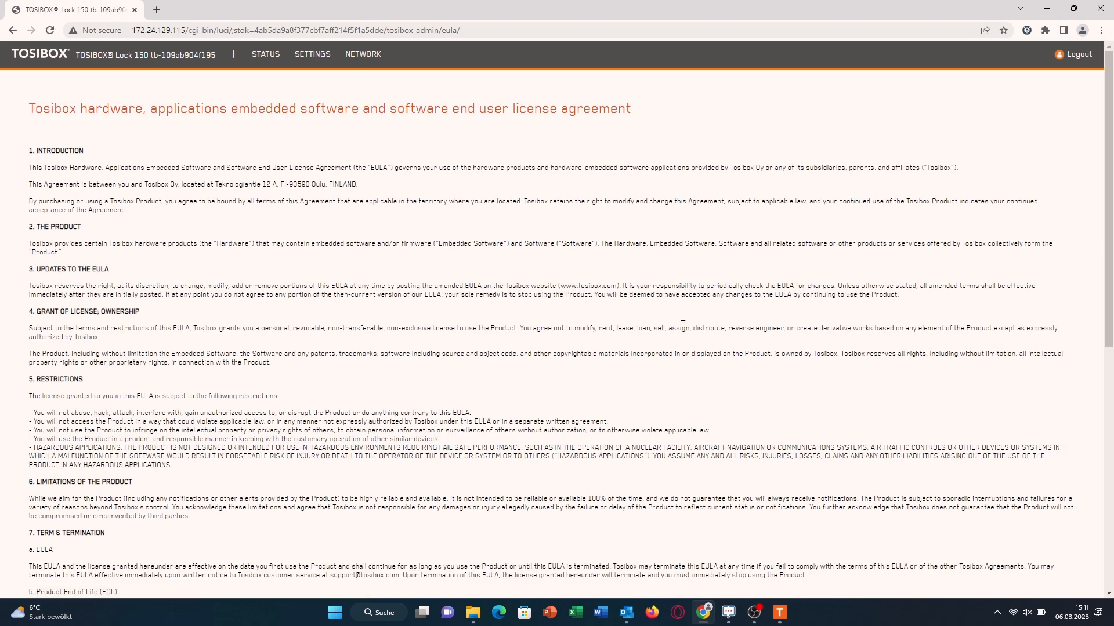
scroll("down", 3)
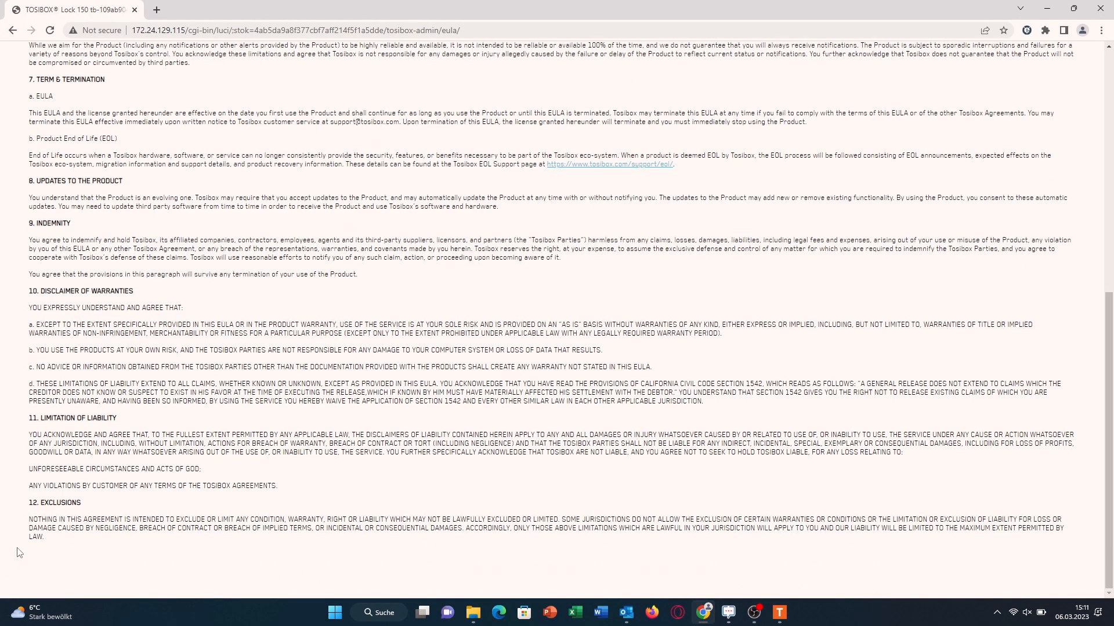
scroll("up", 3)
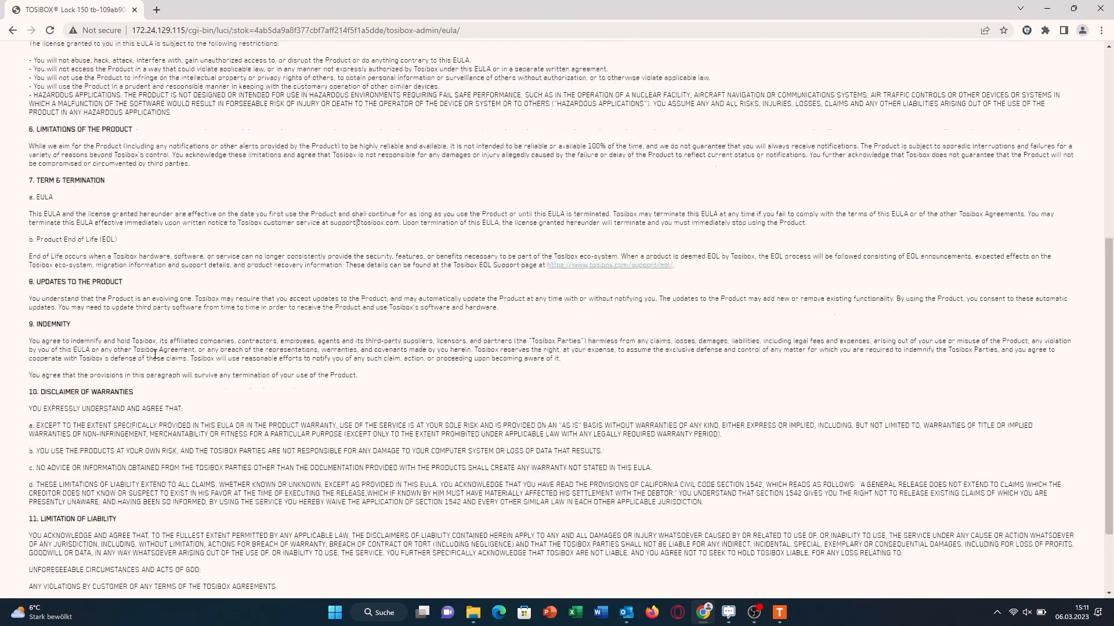
scroll("up", 3)
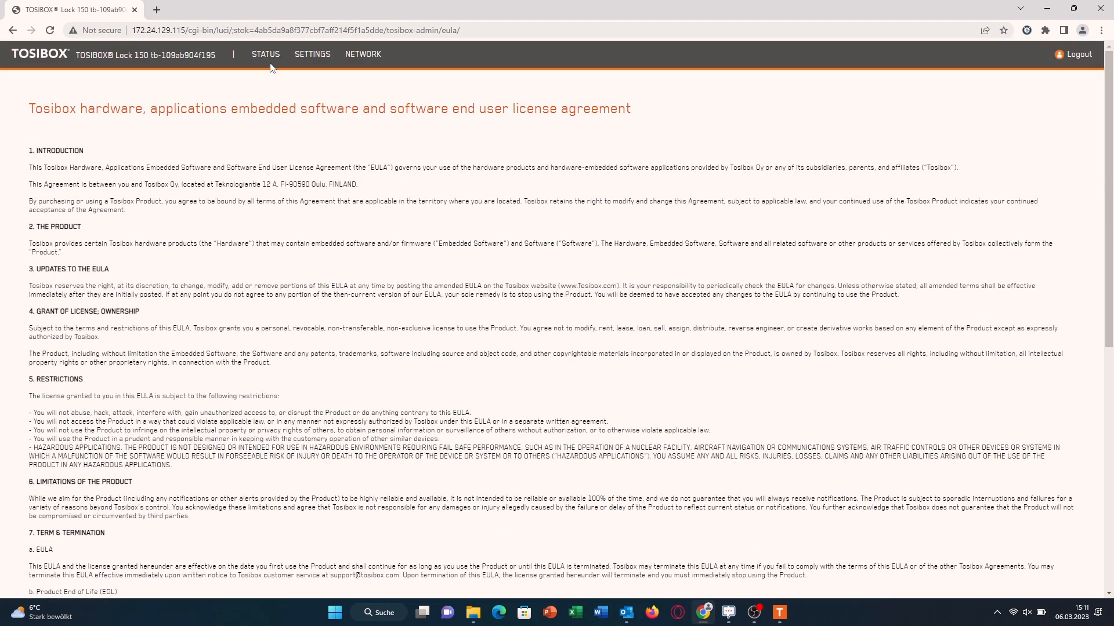
left_click(265, 54)
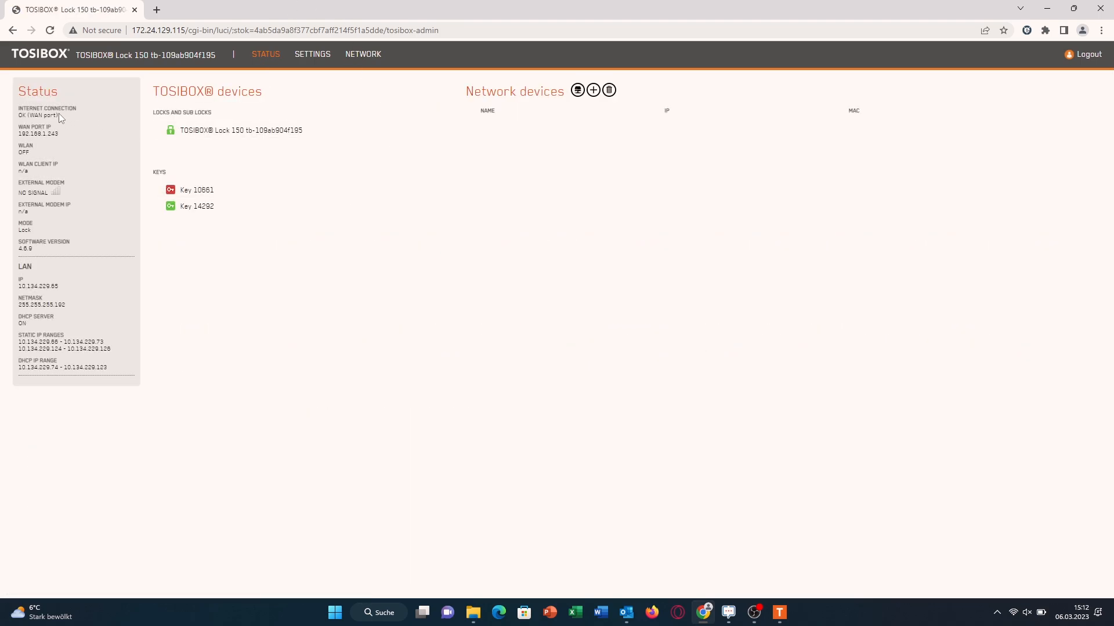
double_click(47, 111)
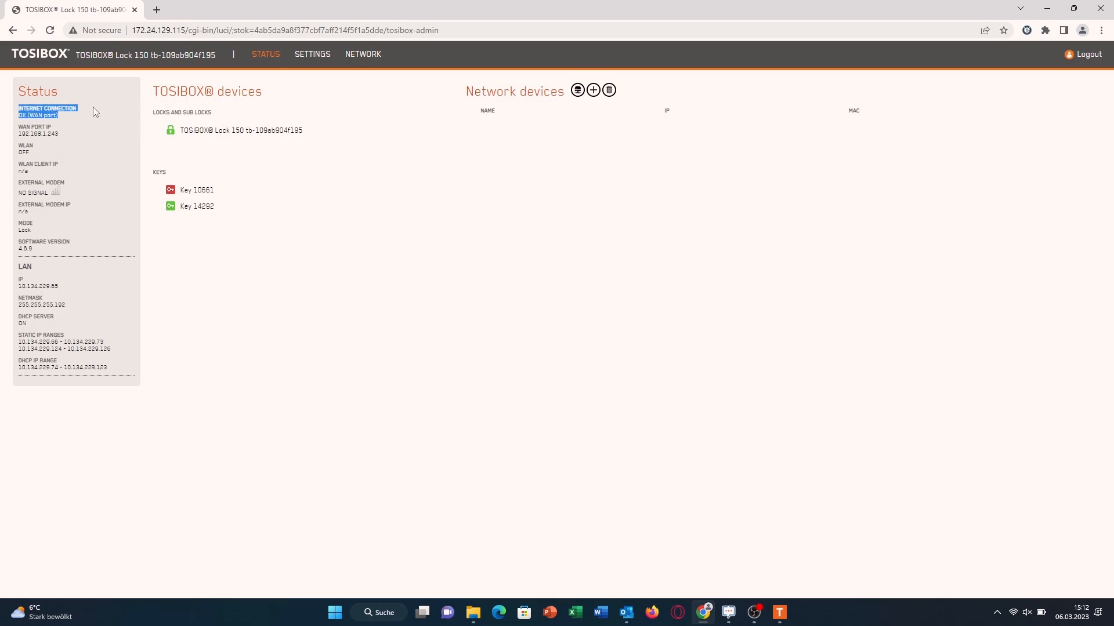
Go to NETWORK > WLAN and open the Tosibox access point network for editing.
left_click(362, 54)
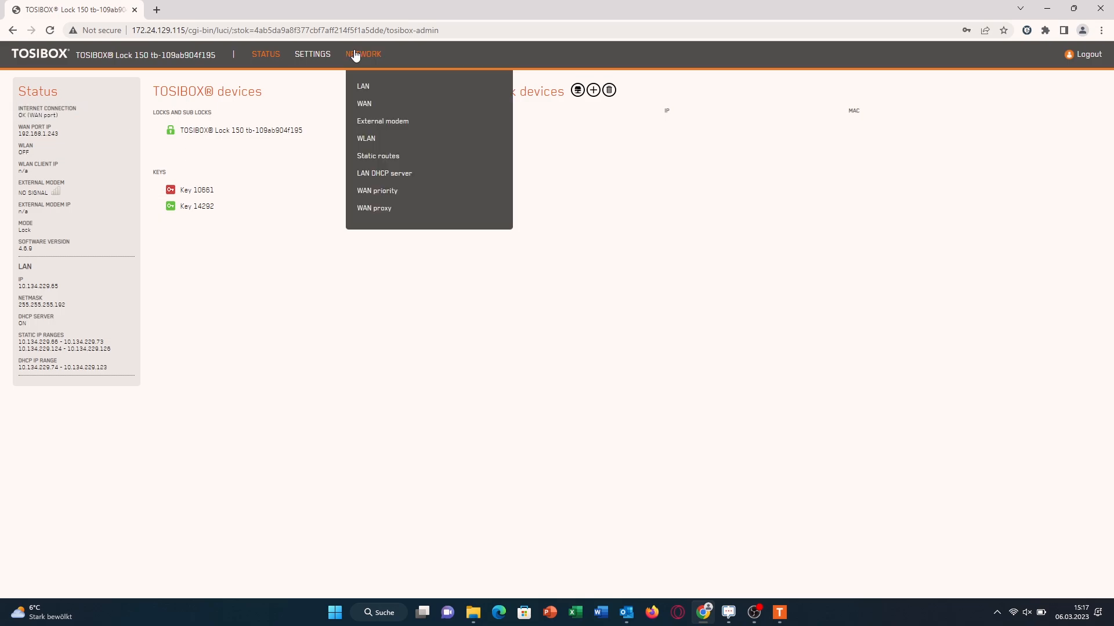
left_click(366, 139)
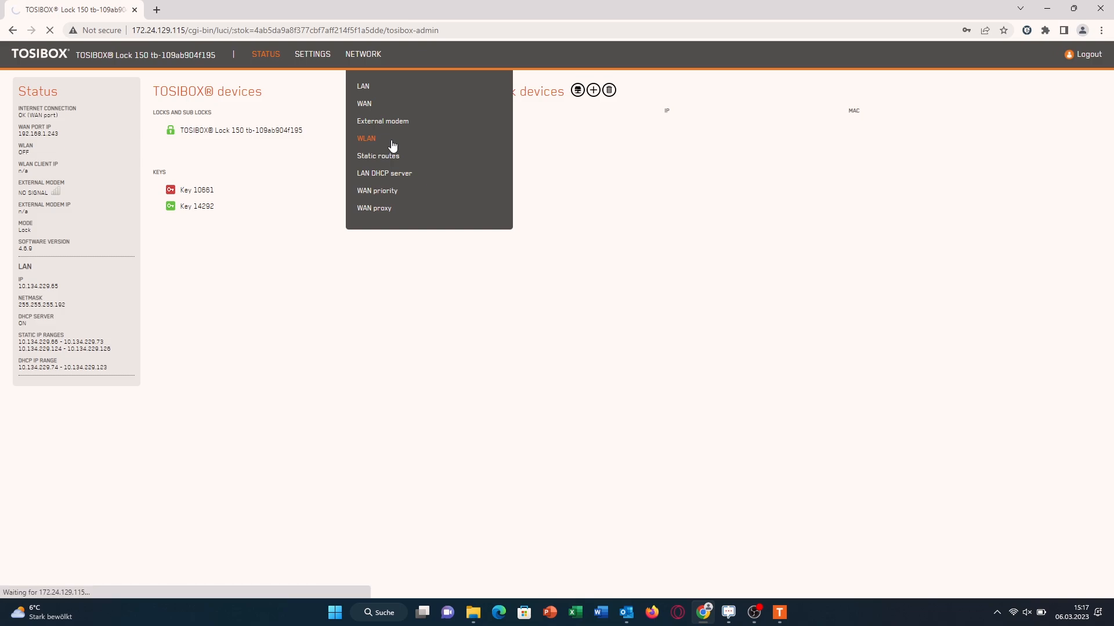
left_click(366, 138)
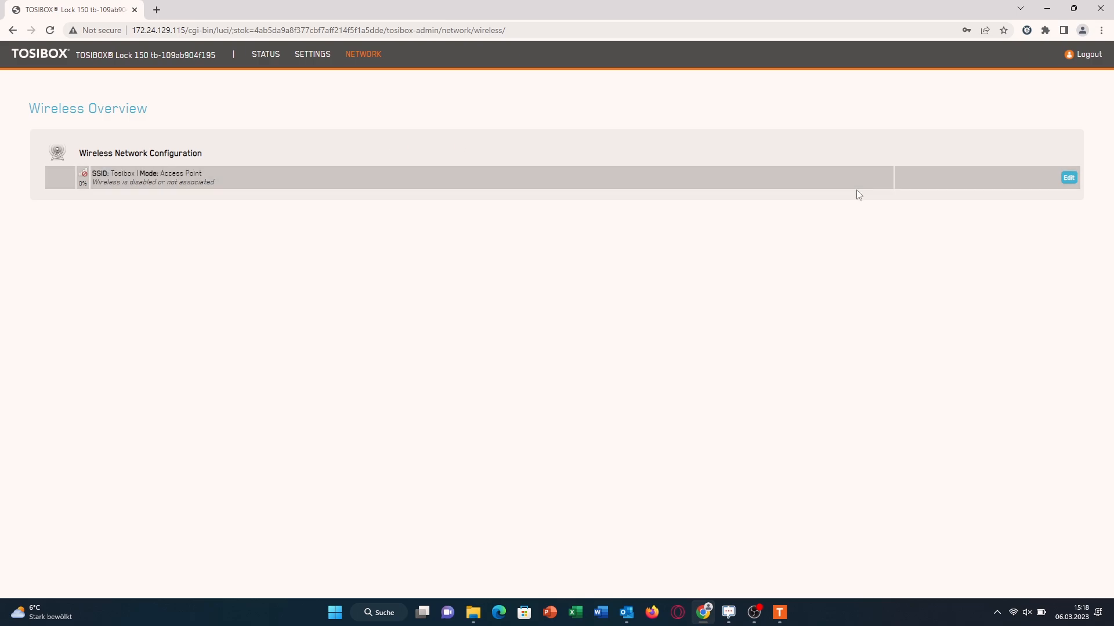
left_click(1067, 177)
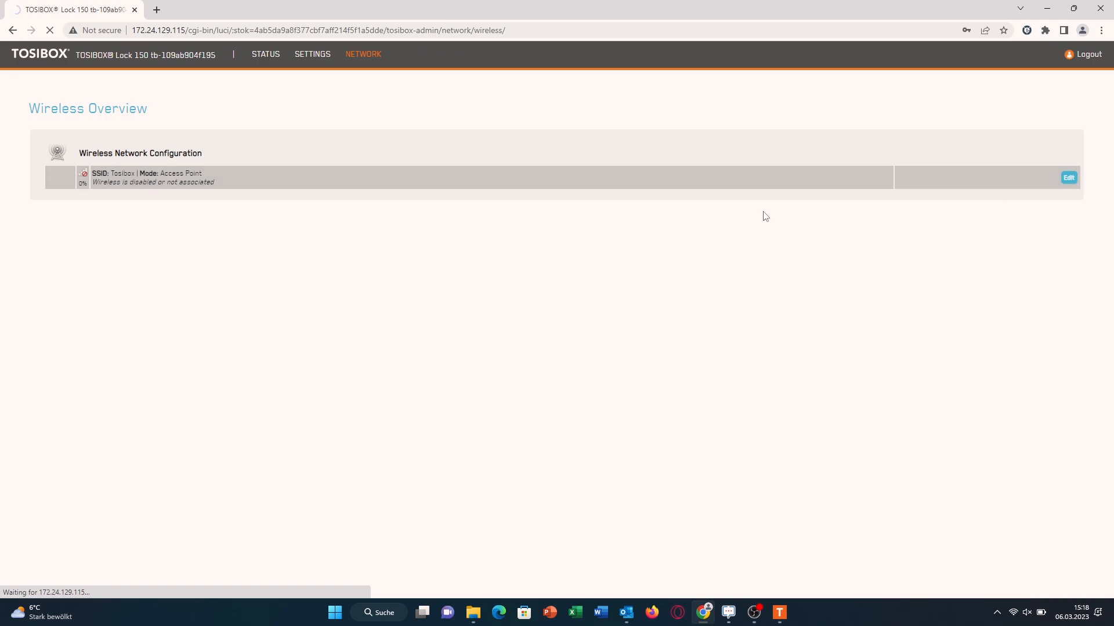
Enable the wireless network in Client mode with ESSID 'FRITZ!Box 7590 NF'.
left_click(1067, 176)
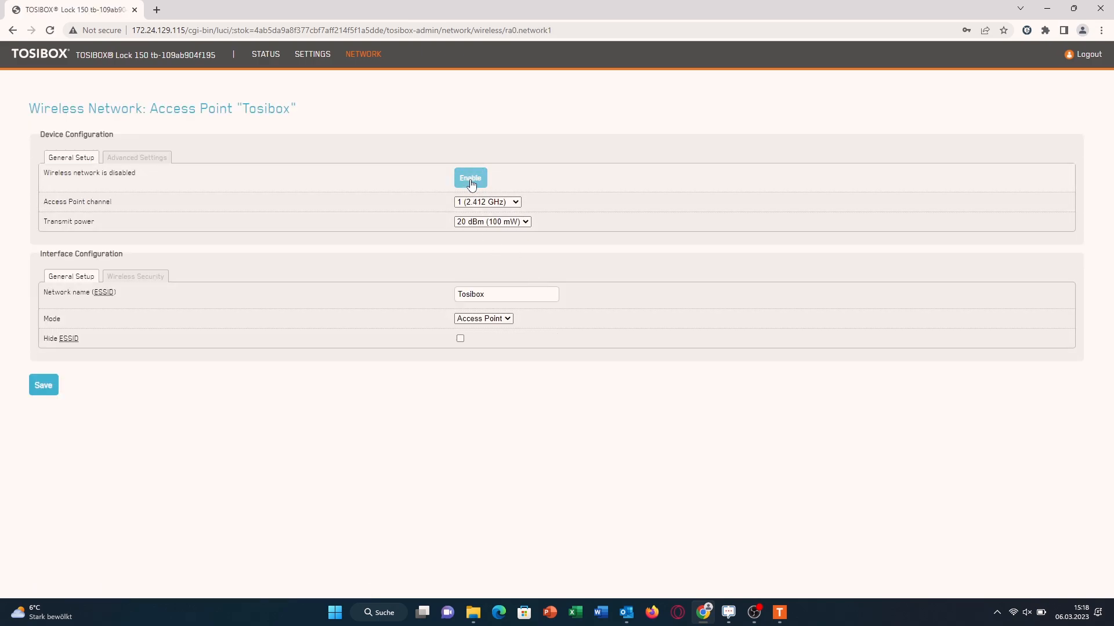
left_click(470, 178)
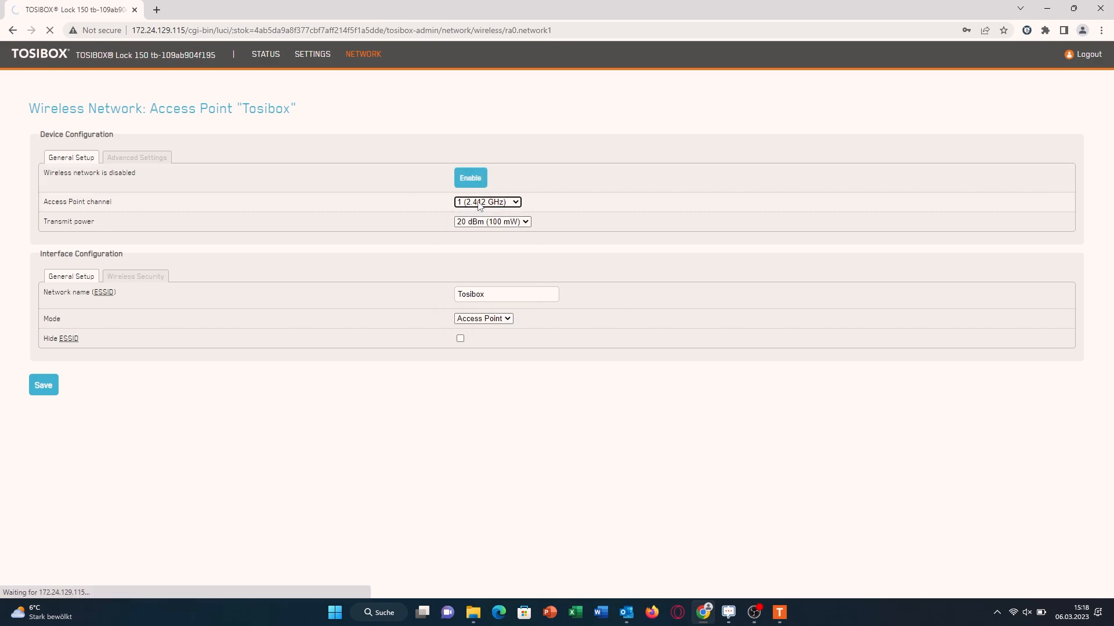
mouse_move(415, 203)
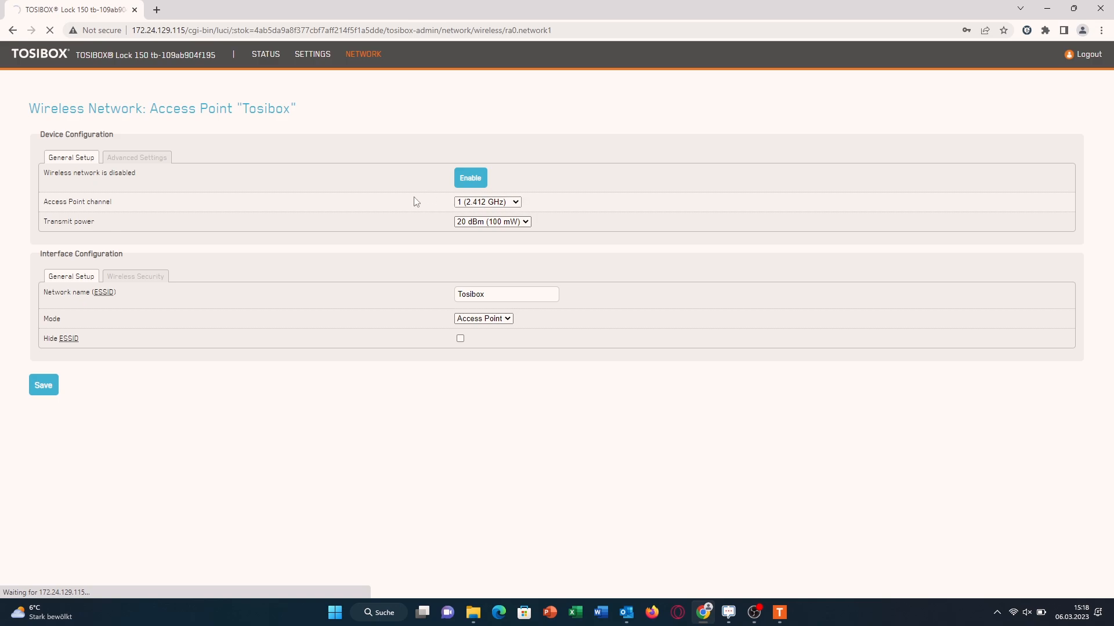
left_click(470, 178)
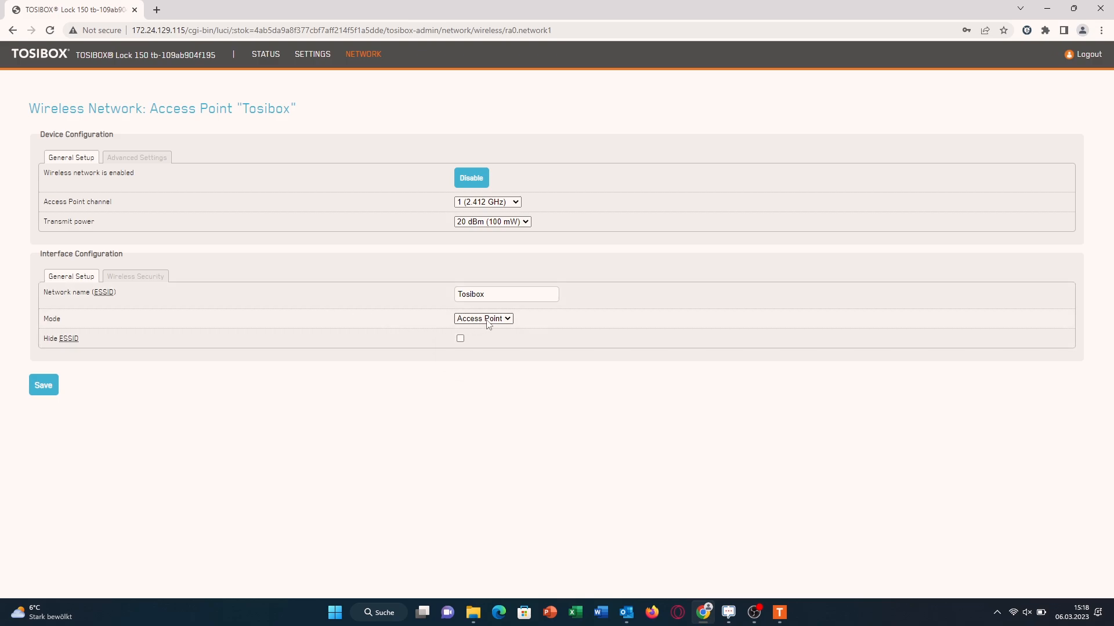
left_click(483, 318)
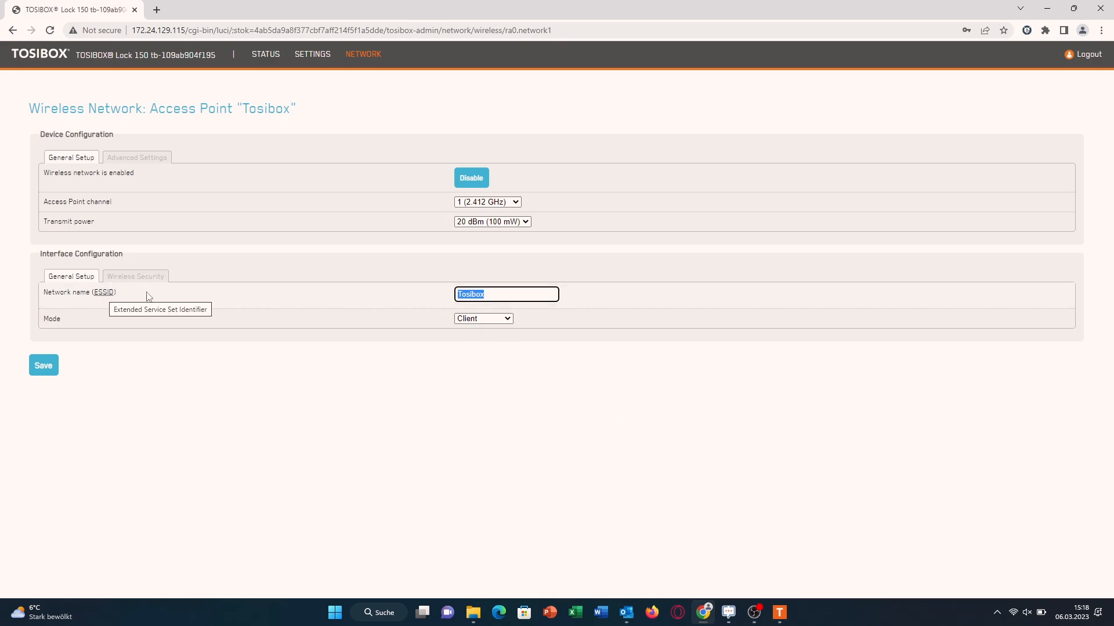
mouse_move(1021, 607)
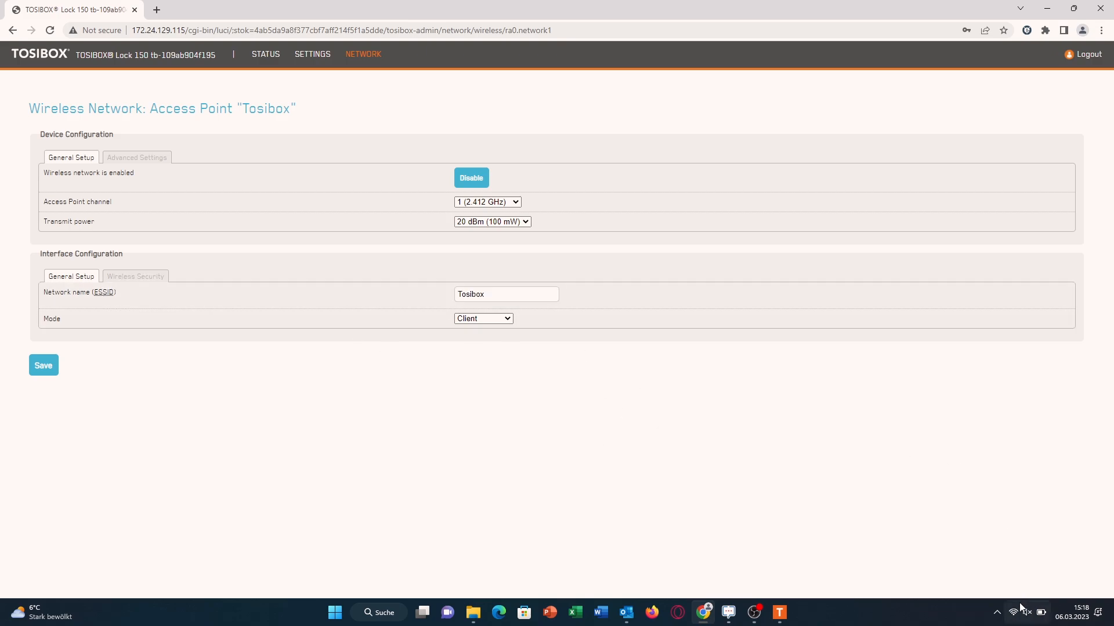
left_click(1012, 611)
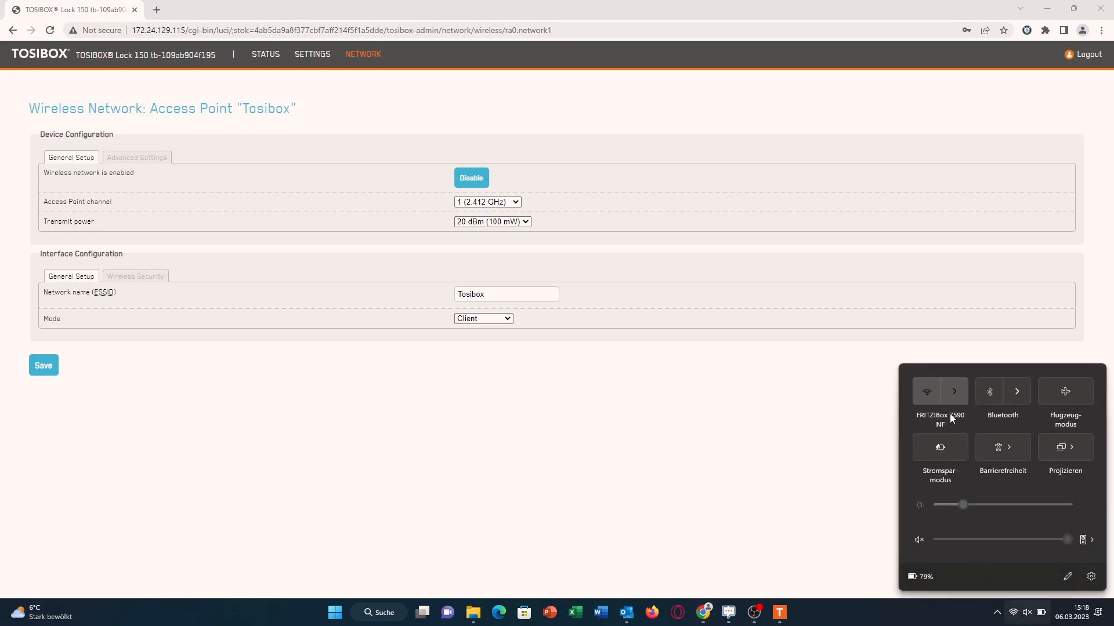
mouse_move(897, 417)
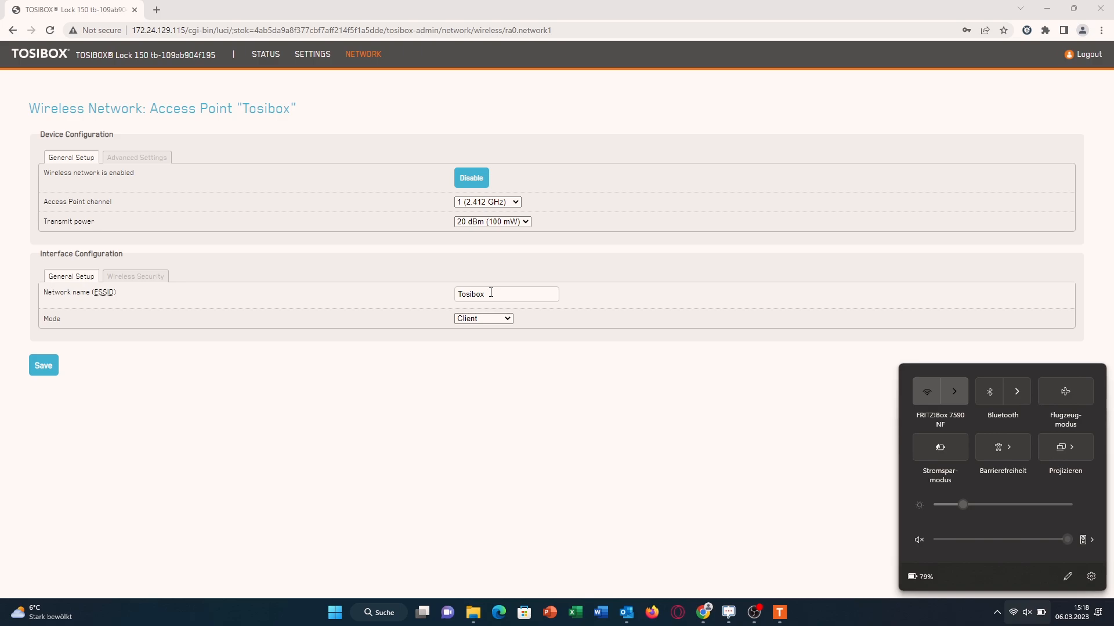
left_click(506, 293)
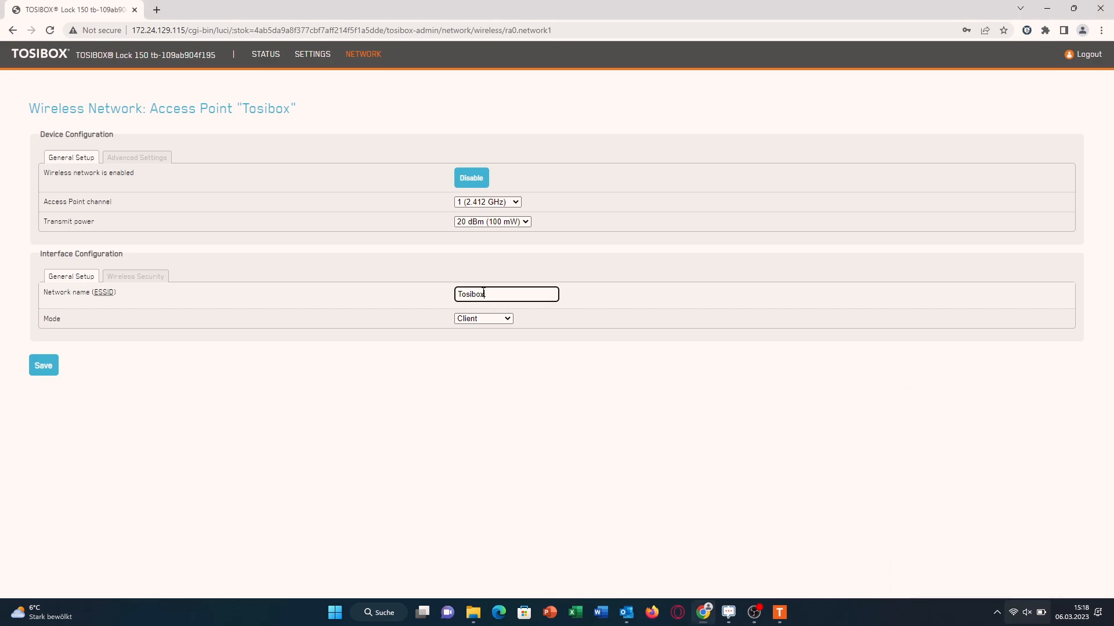
type("FRITZ!")
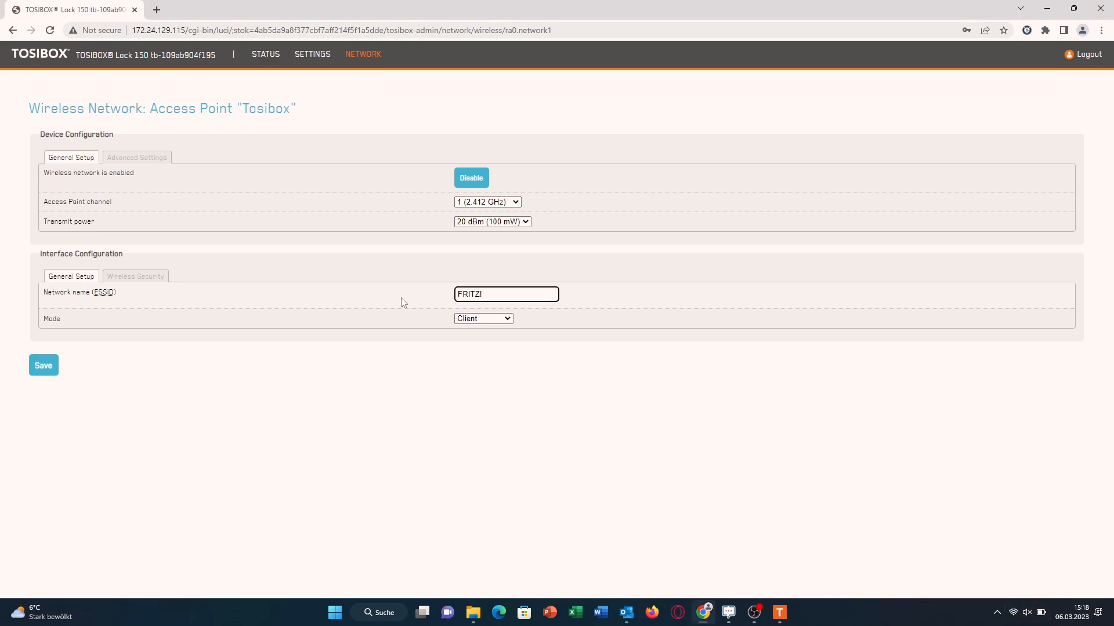
type("Box 7590 N")
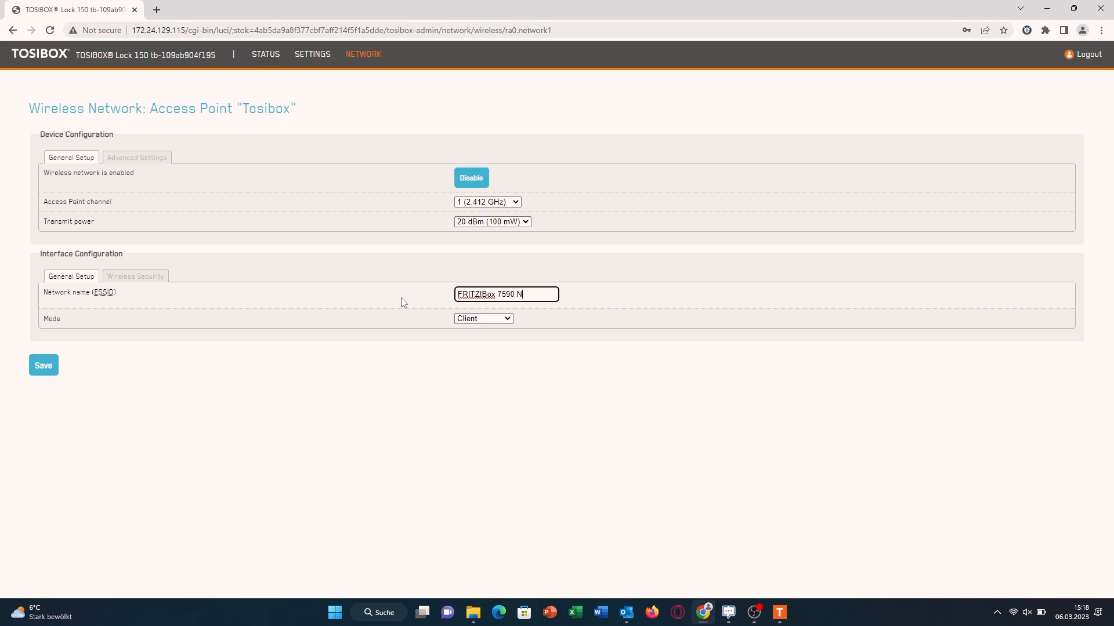
type("F")
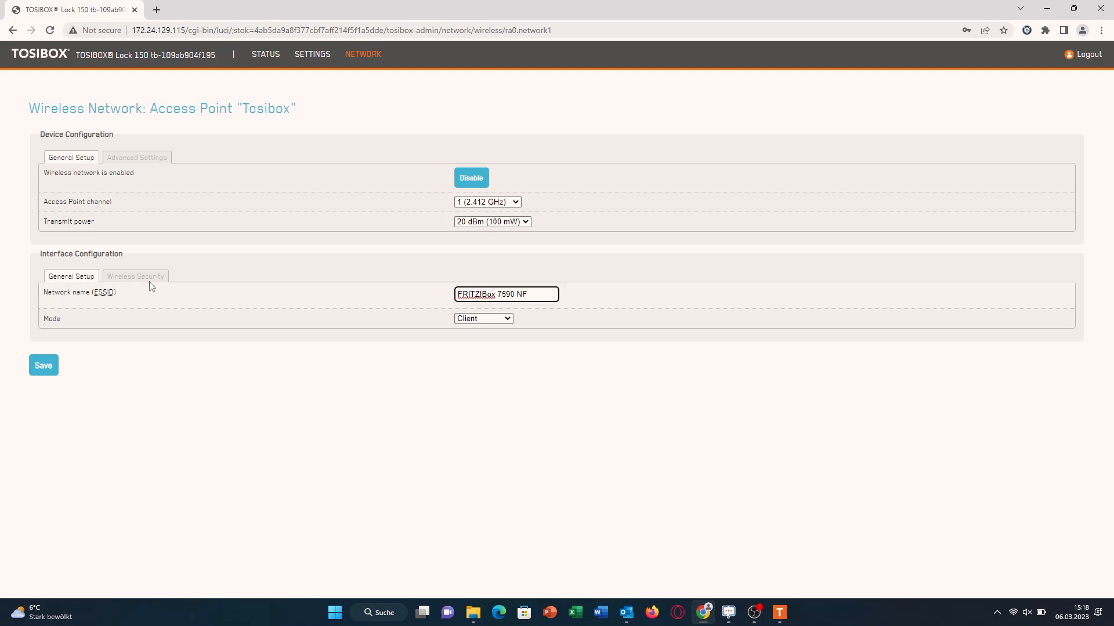
Keep WPA2-PSK encryption, enter the Wi-Fi network key, and save.
left_click(135, 276)
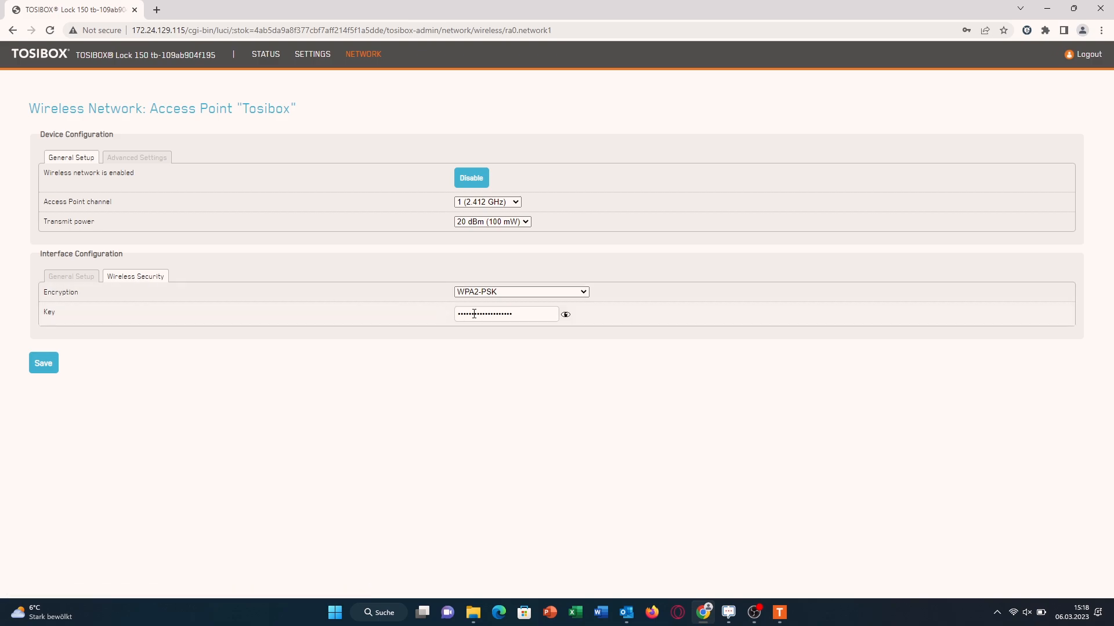
left_click(521, 292)
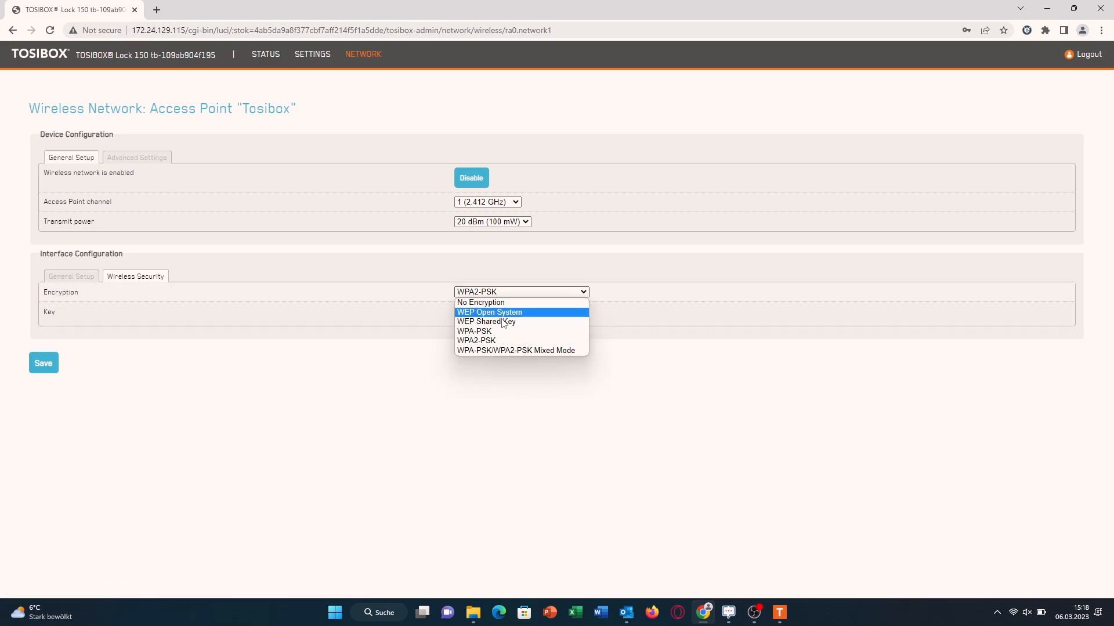
left_click(476, 340)
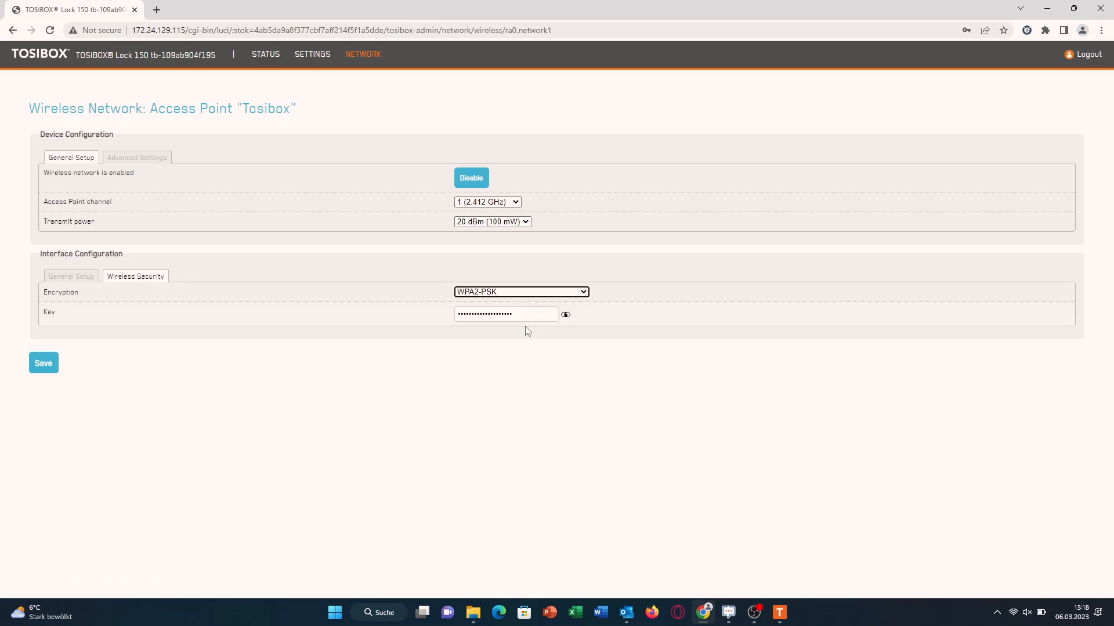
left_click(505, 314)
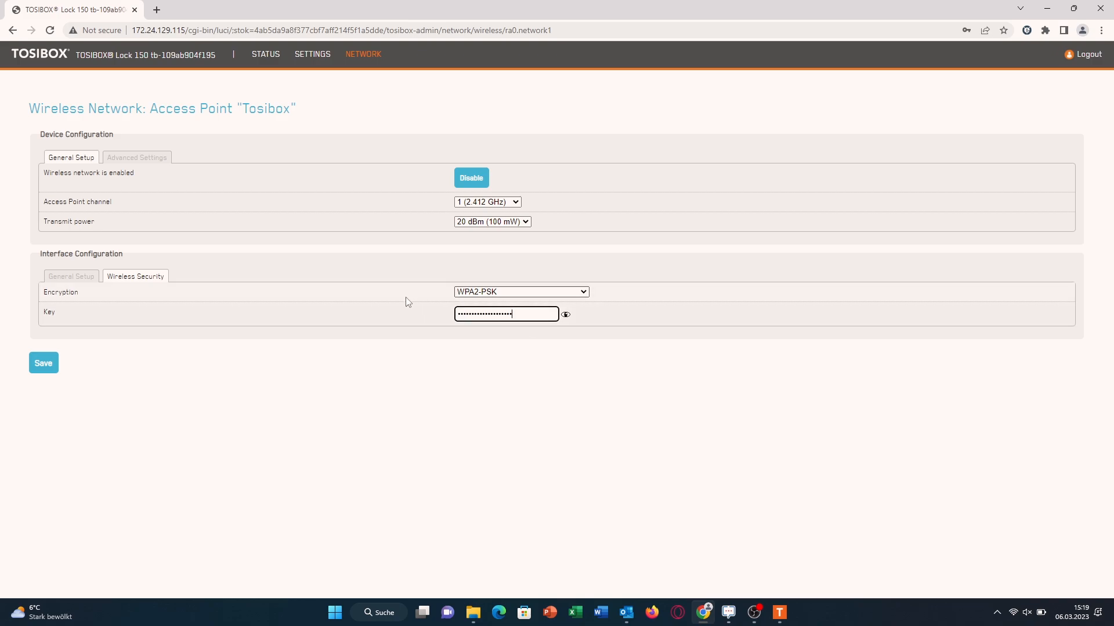
left_click(43, 364)
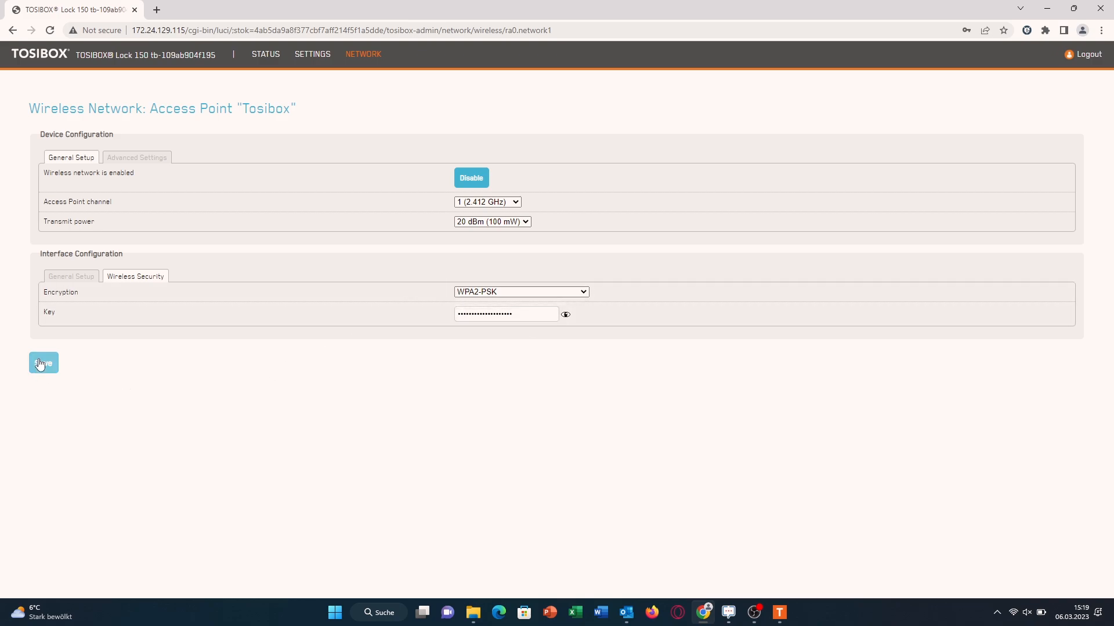
left_click(44, 363)
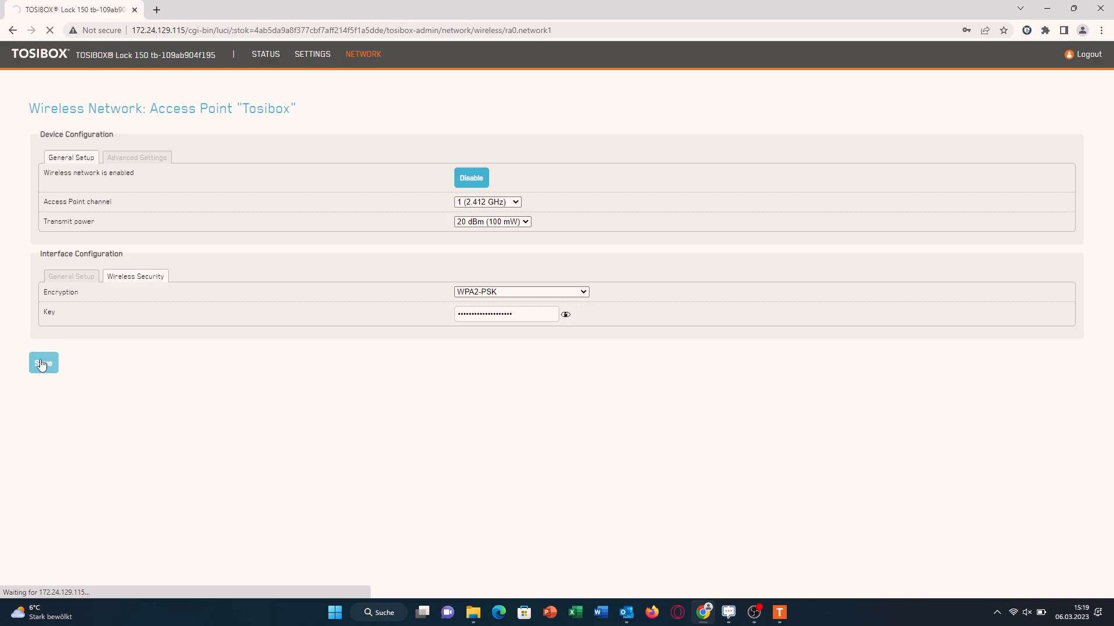
left_click(42, 363)
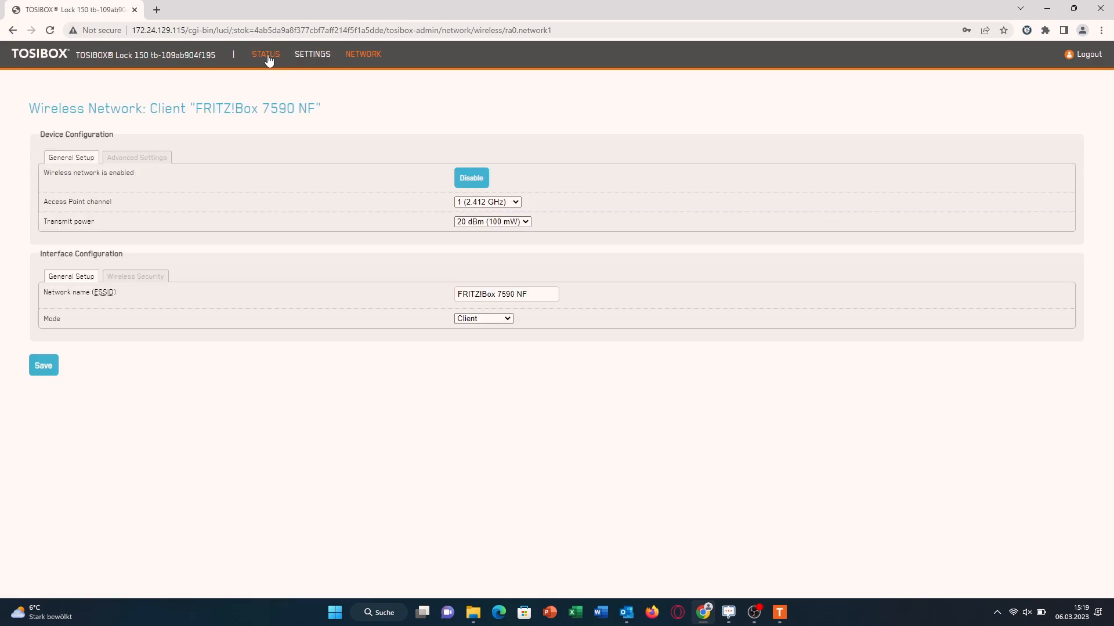
Check the current internet connection source on STATUS, then open NETWORK > WAN priority.
left_click(265, 54)
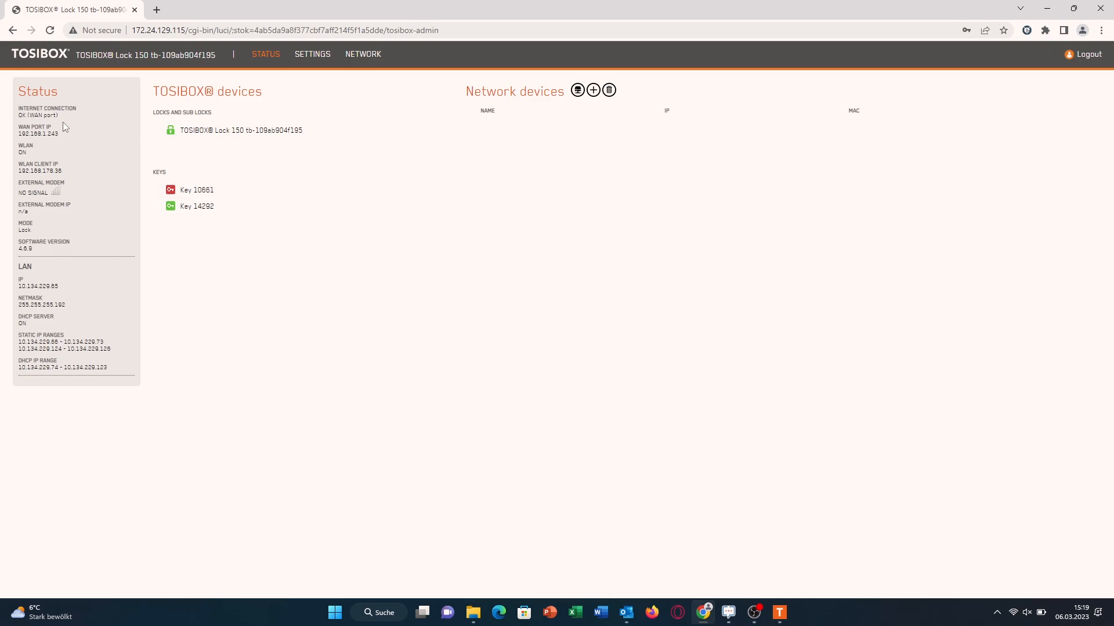
double_click(33, 127)
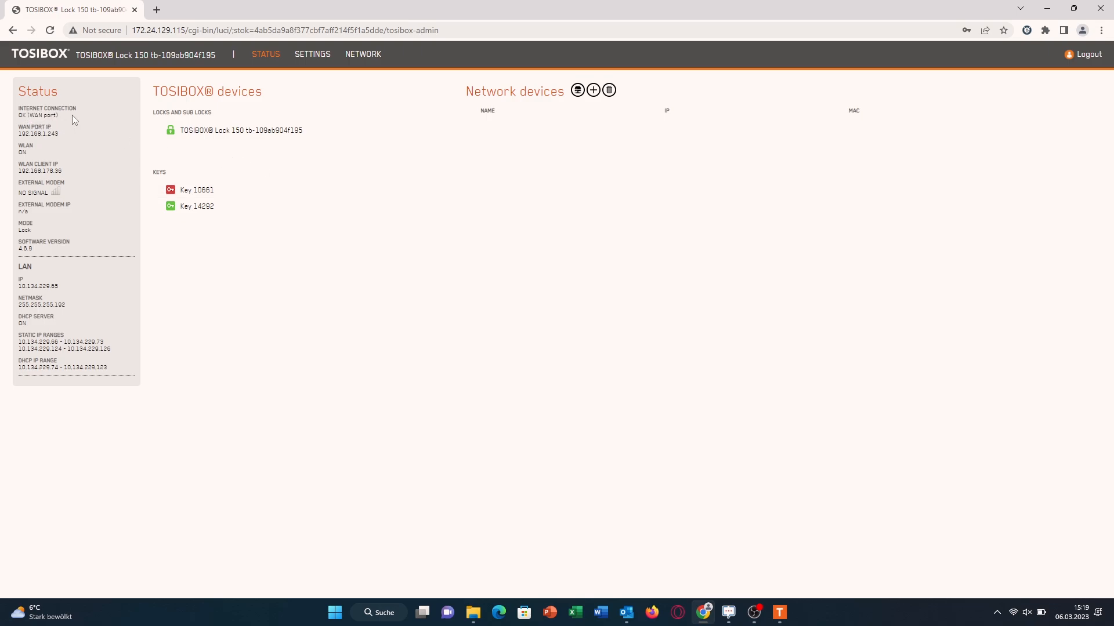
mouse_move(317, 66)
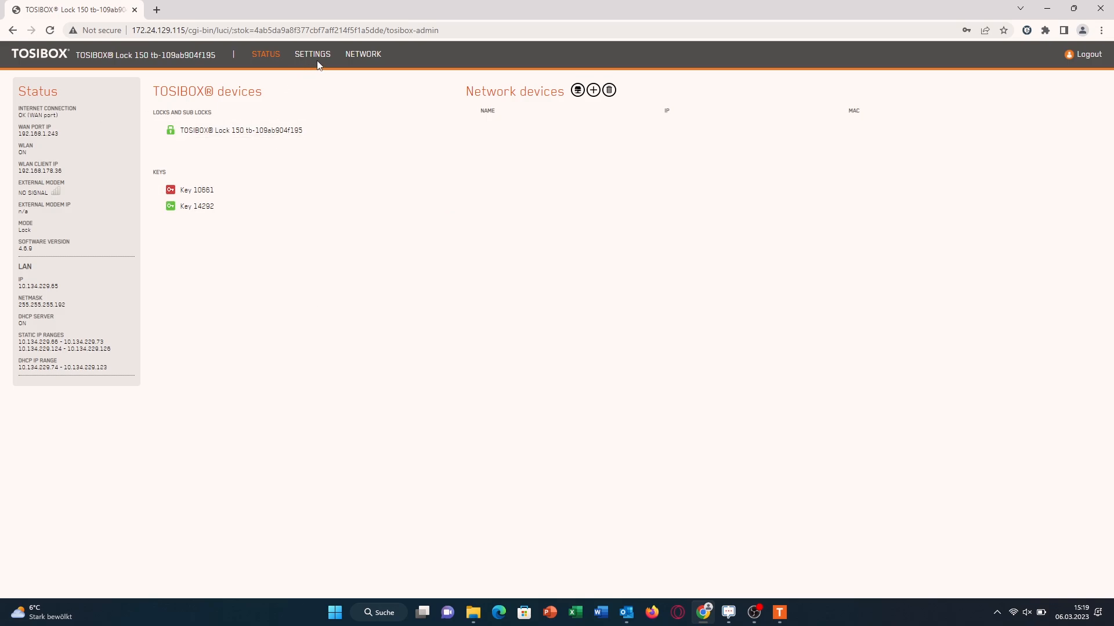
left_click(362, 54)
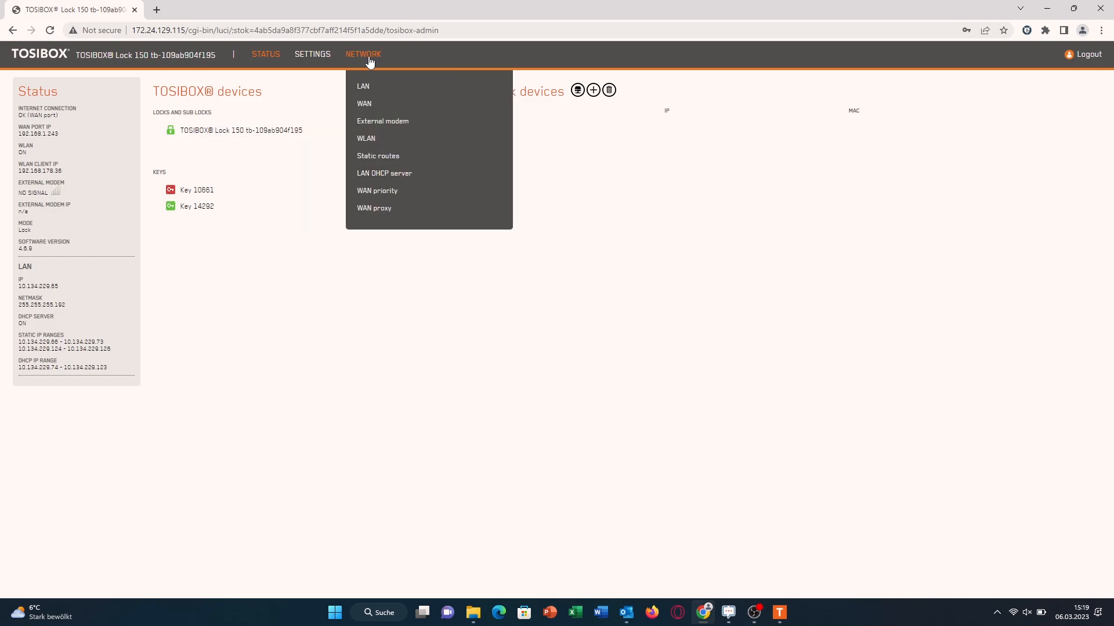
mouse_move(380, 136)
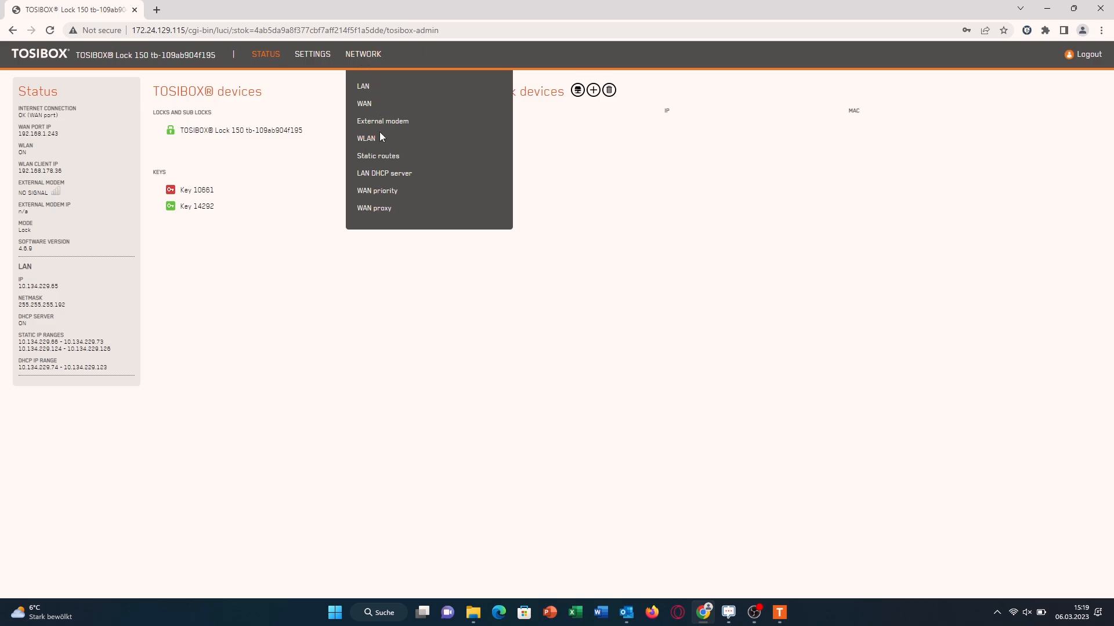
left_click(377, 191)
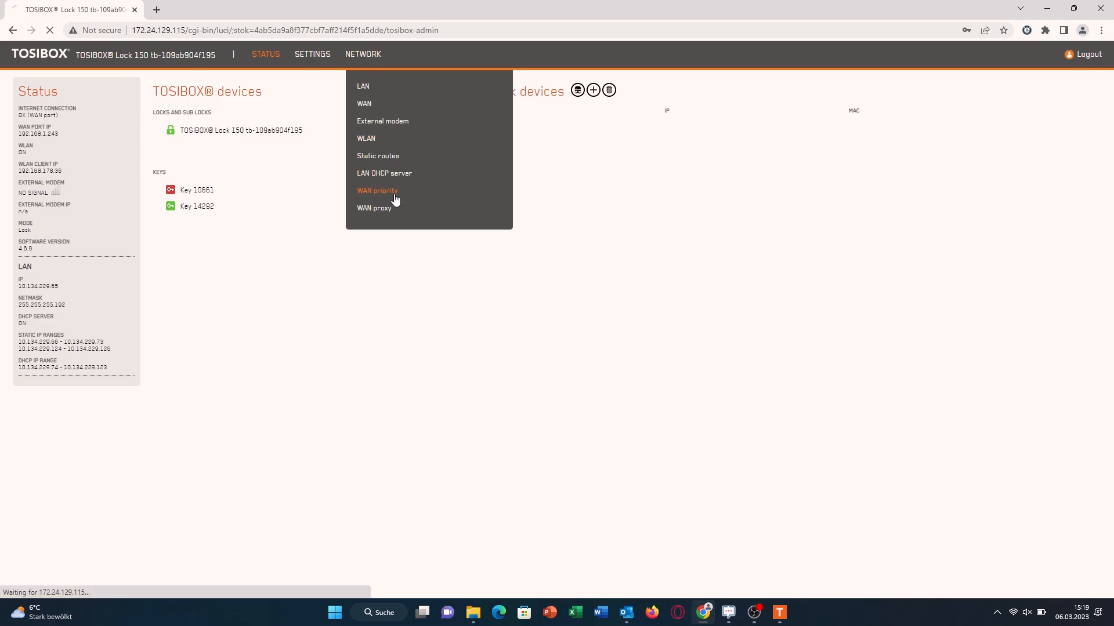
Order WAN connections as WLAN client first and WAN port second, and save.
left_click(377, 190)
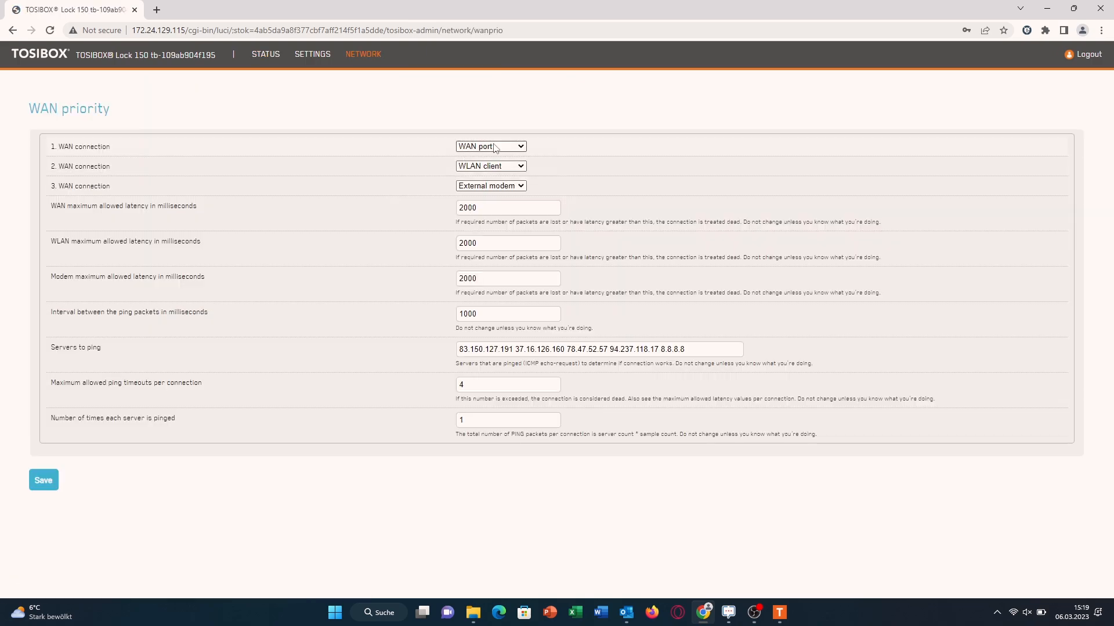
left_click(489, 146)
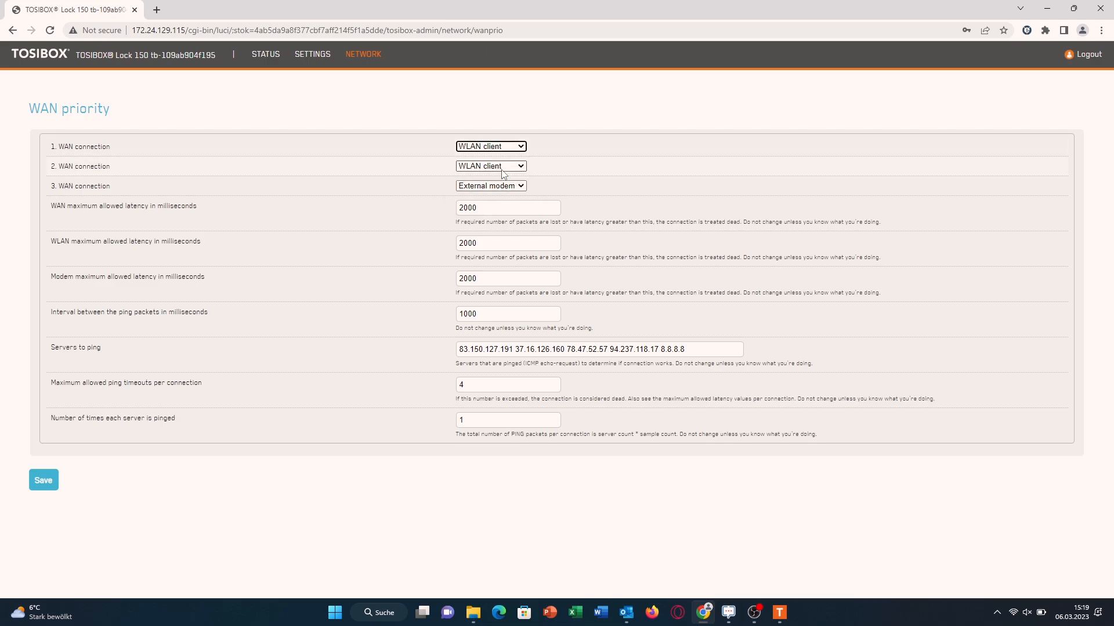
left_click(490, 167)
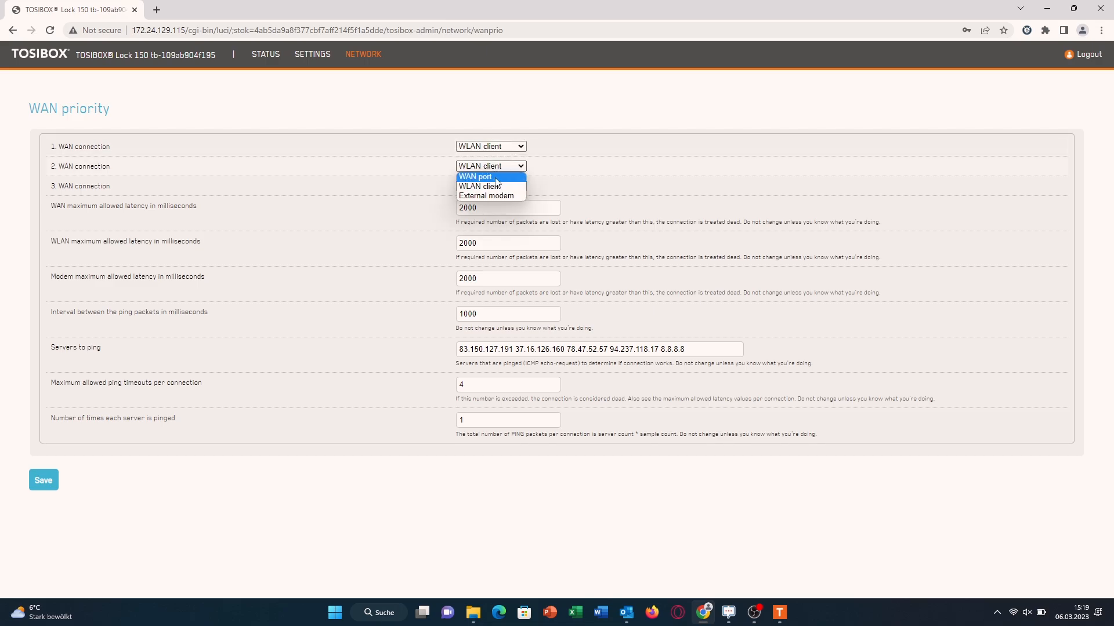
left_click(474, 176)
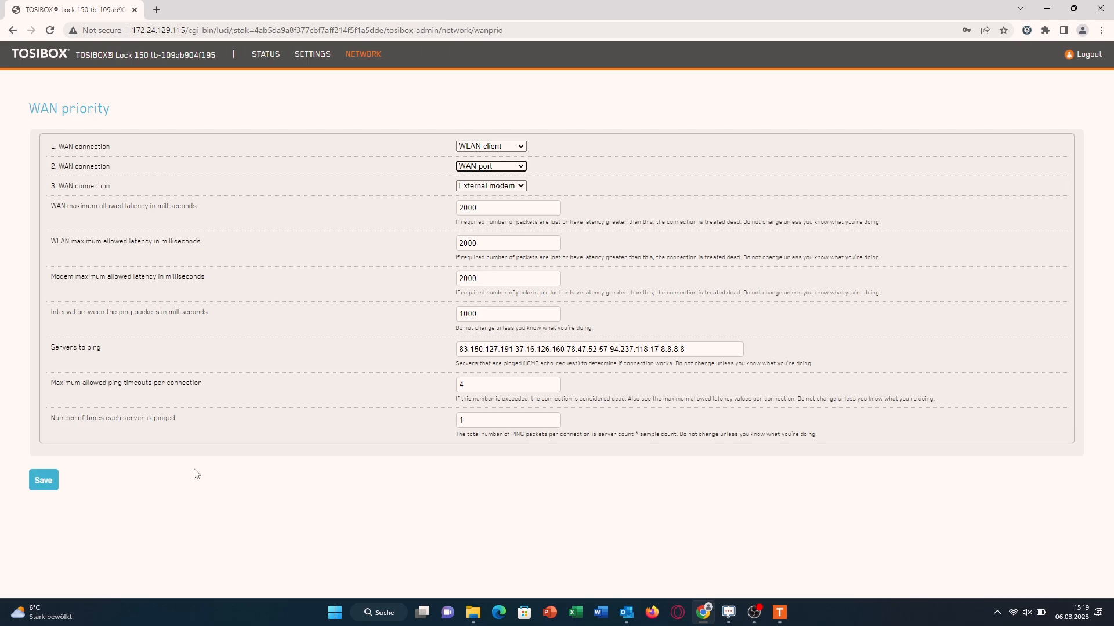
left_click(44, 480)
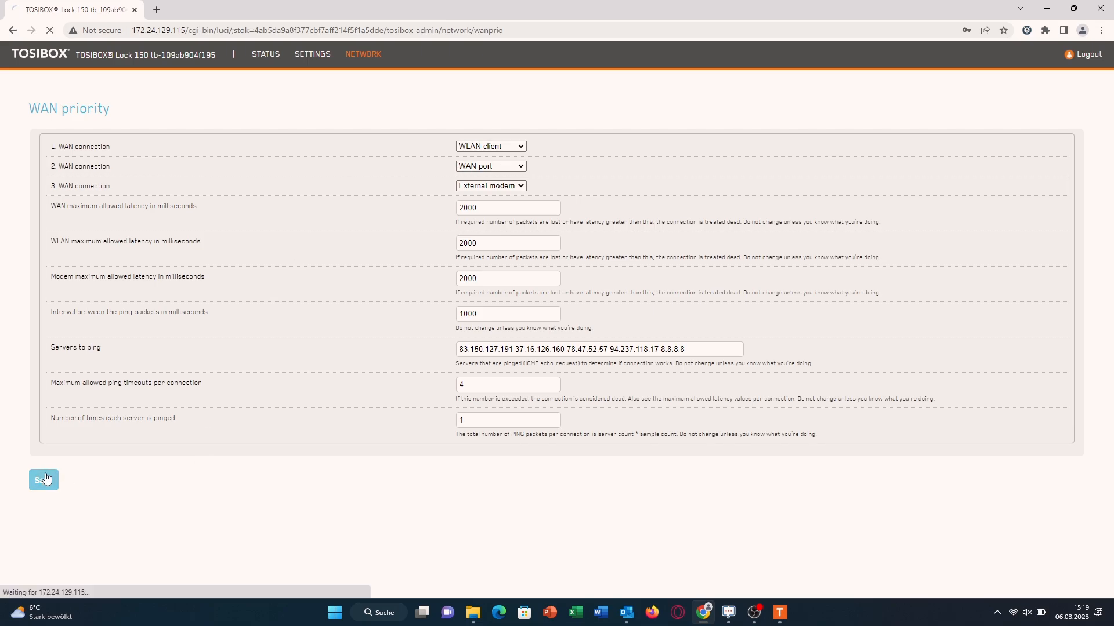
left_click(43, 480)
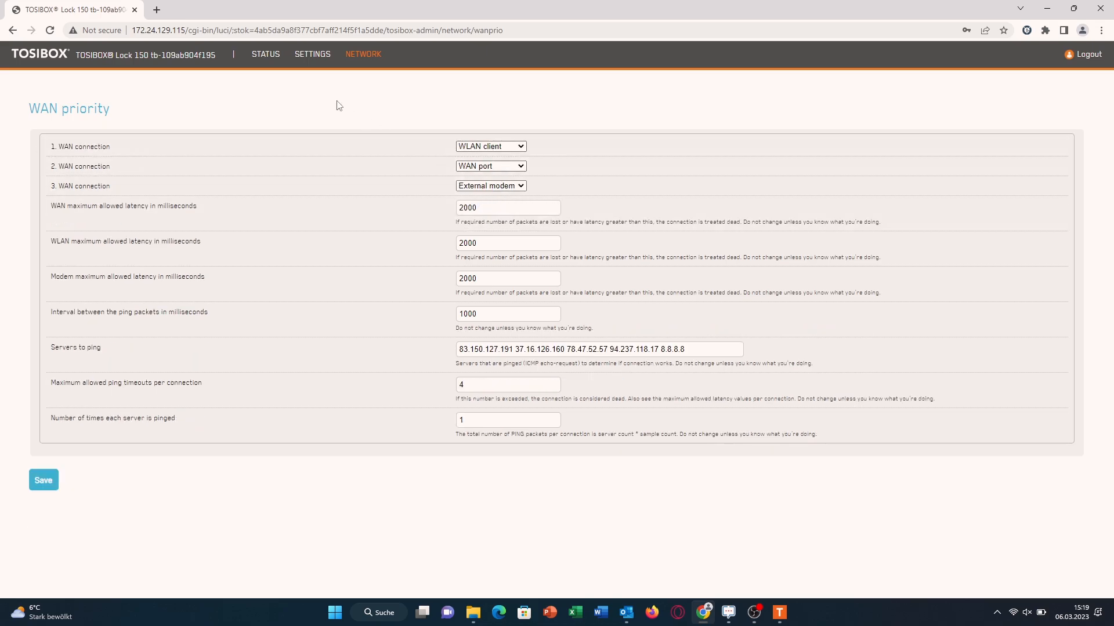
left_click(265, 54)
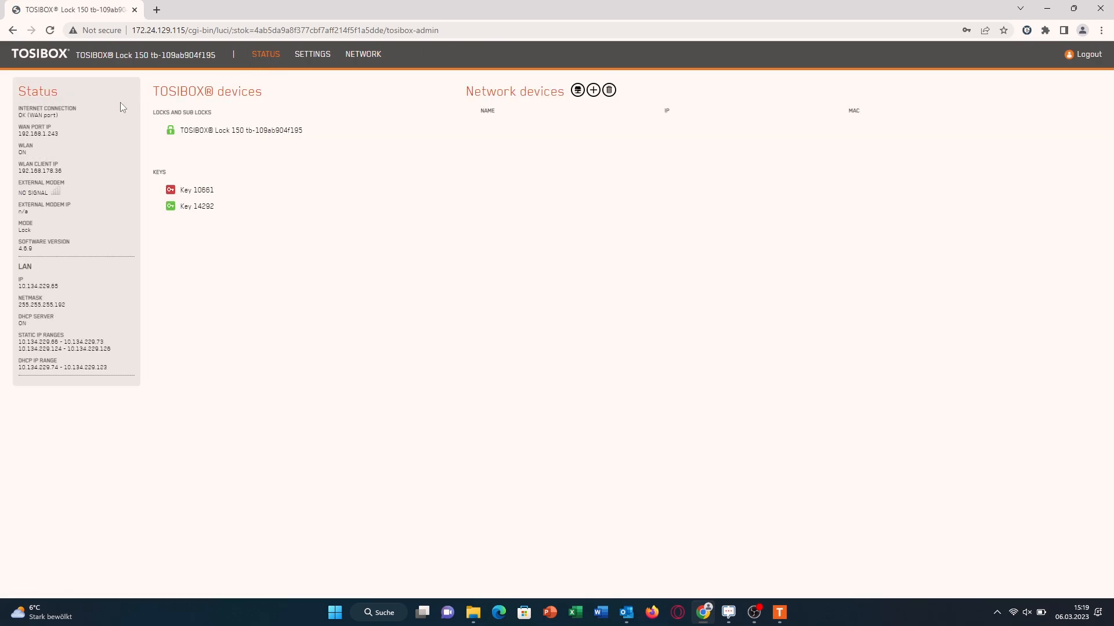
mouse_move(28, 114)
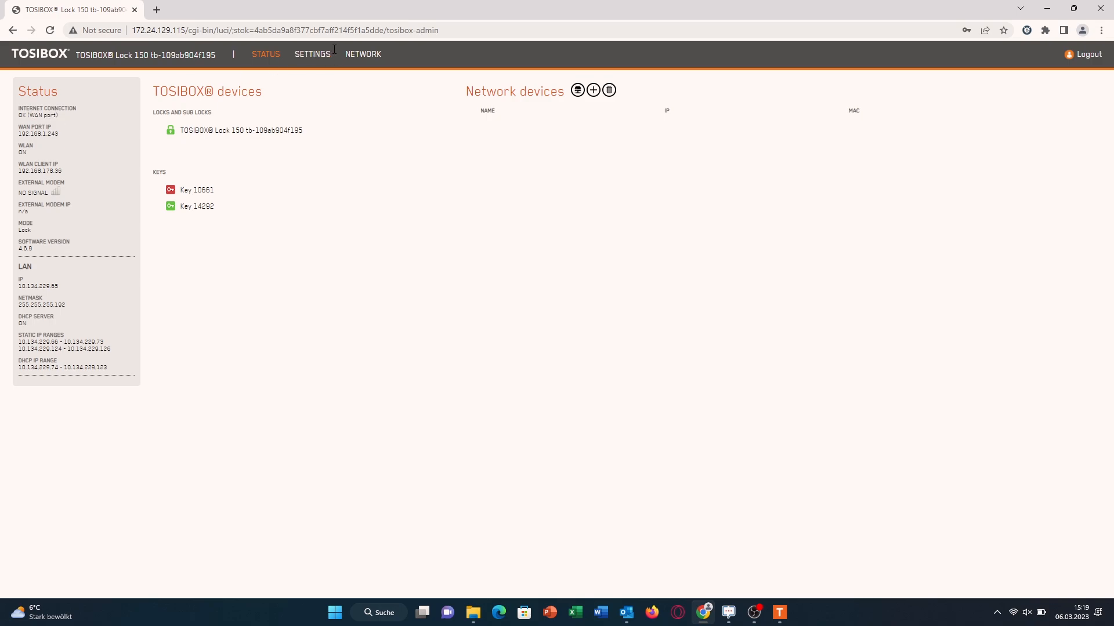
mouse_move(362, 63)
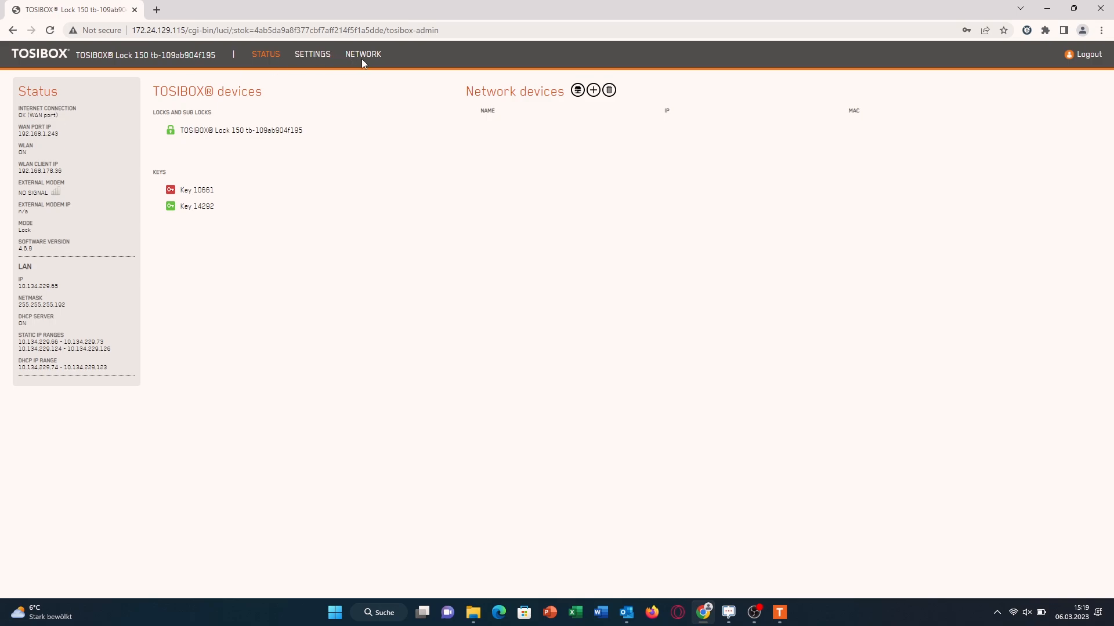
Reload the wireless overview to check the FRITZ!Box link, then read Internet connection on STATUS.
left_click(362, 54)
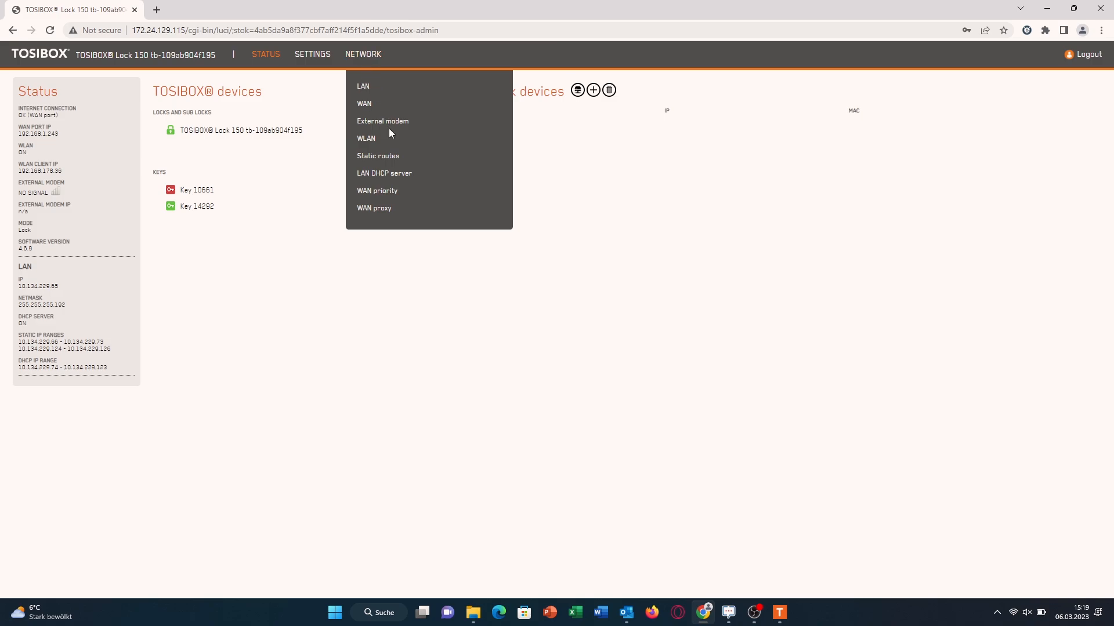
mouse_move(366, 138)
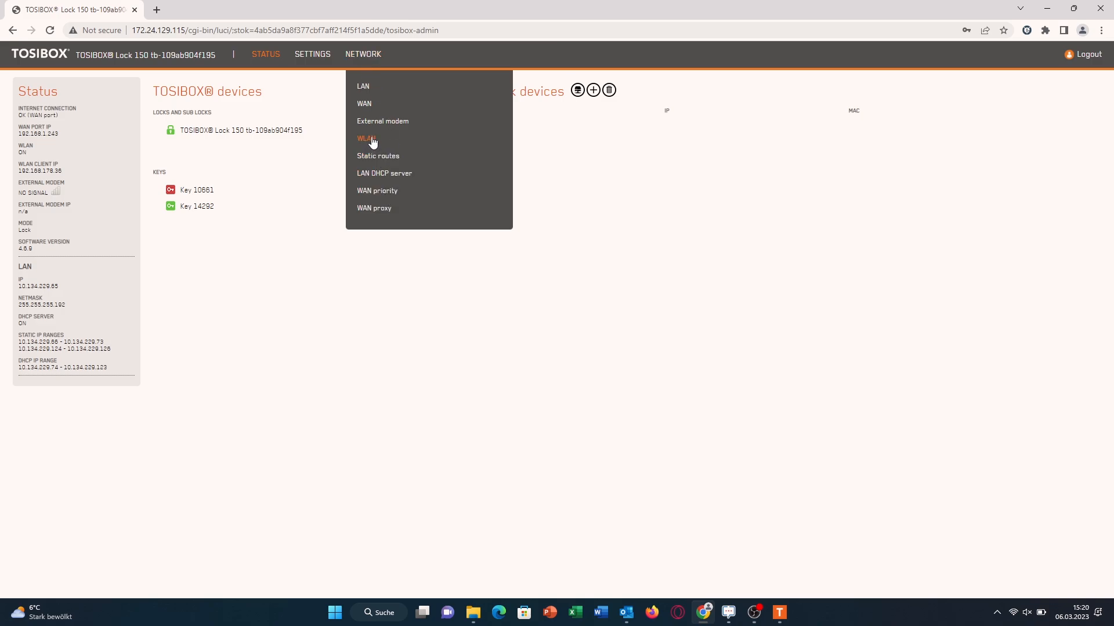
left_click(364, 138)
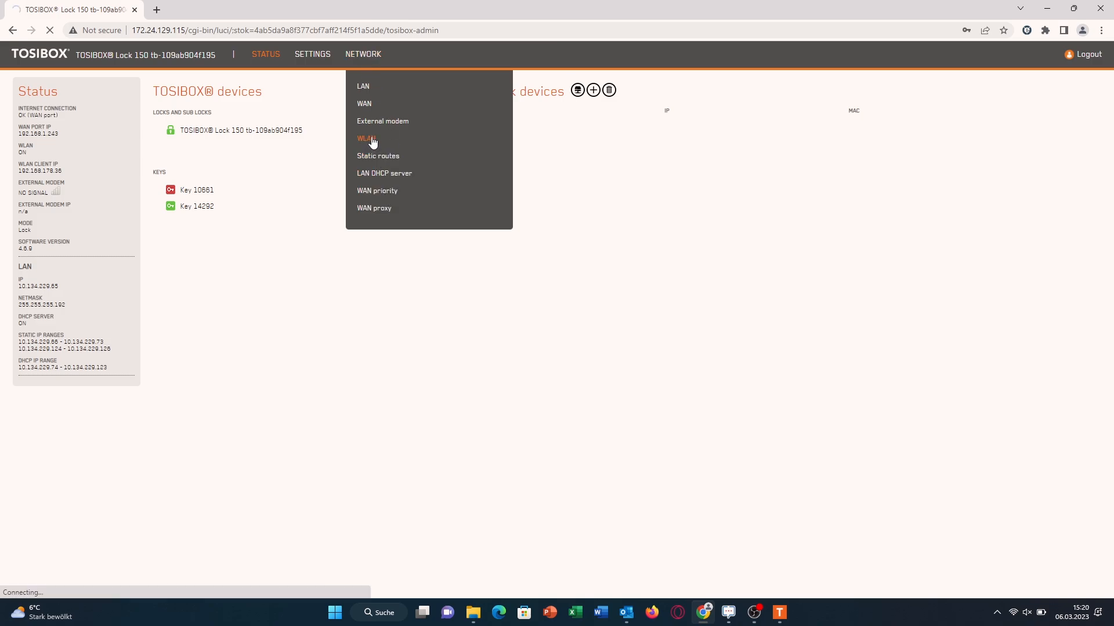
left_click(365, 139)
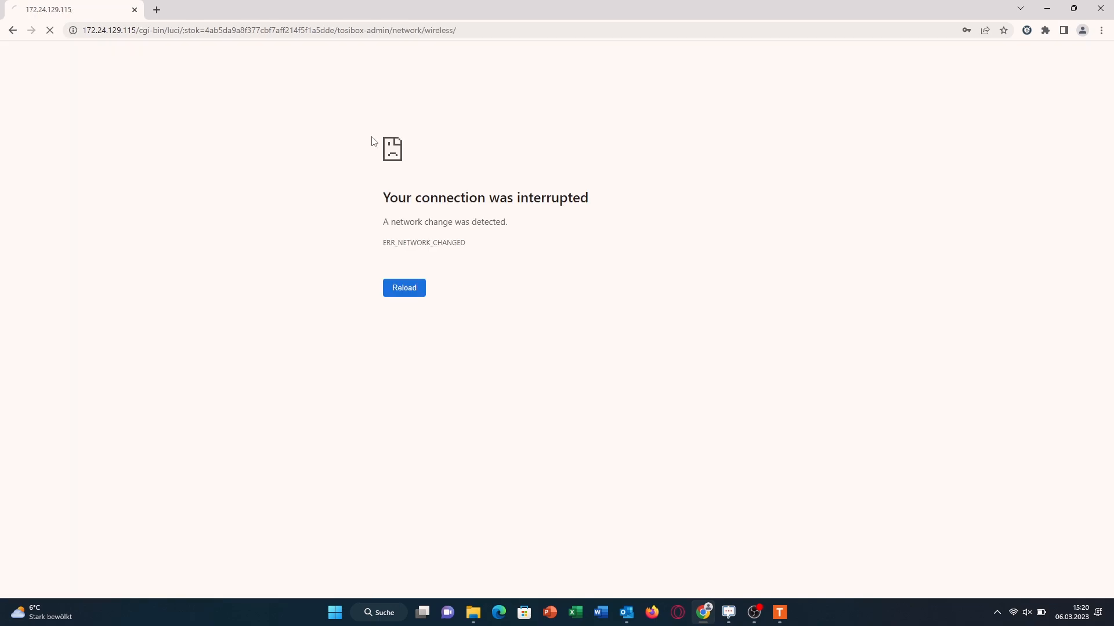
left_click(404, 288)
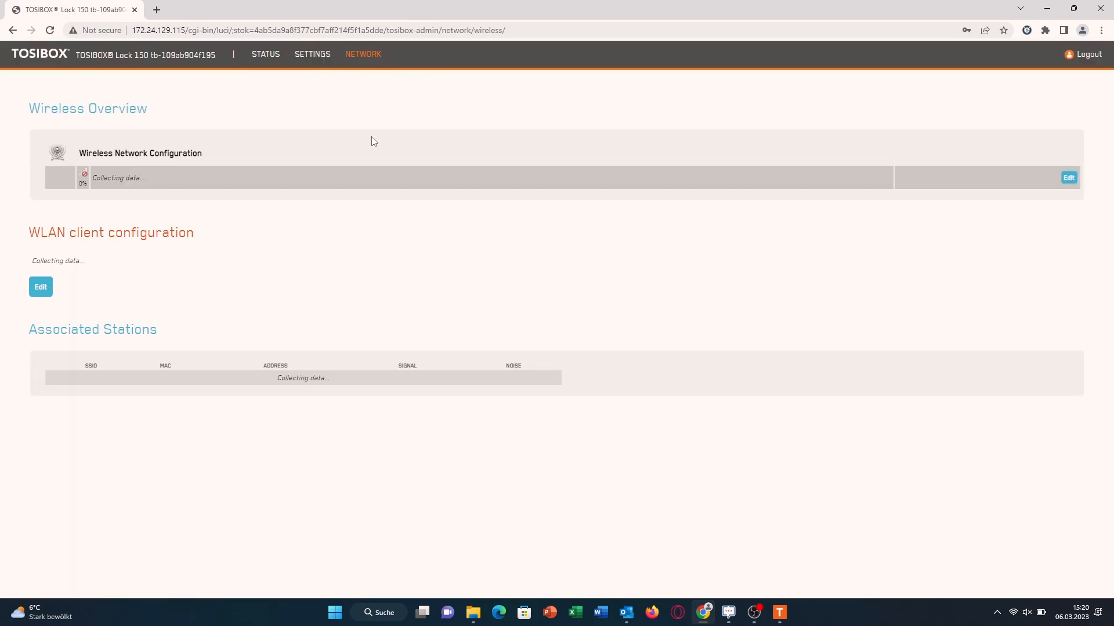
left_click(265, 54)
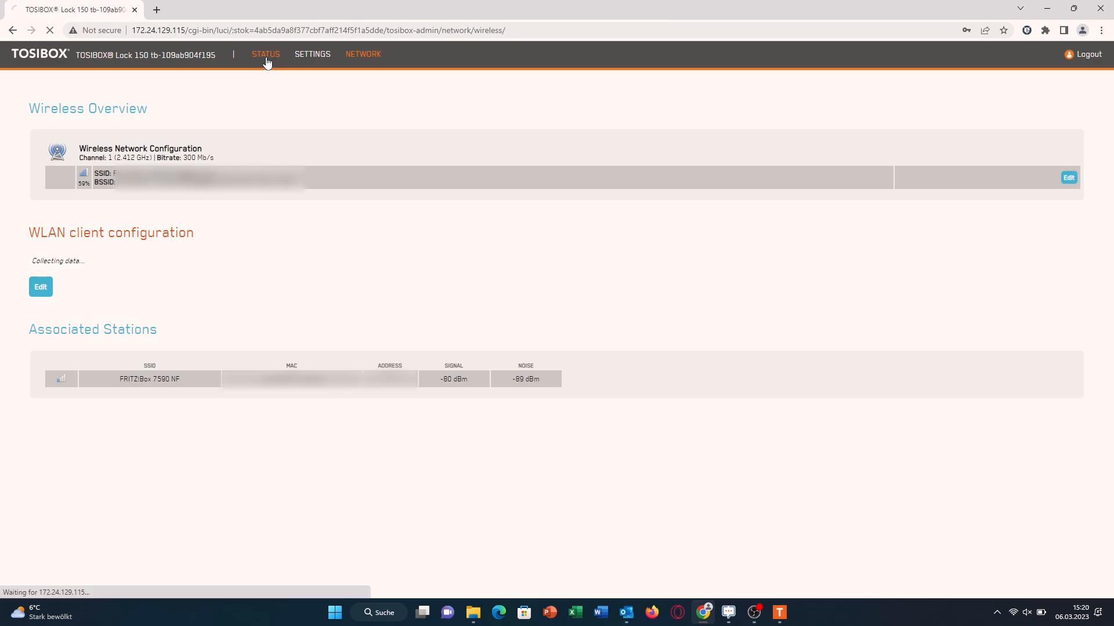
left_click(265, 54)
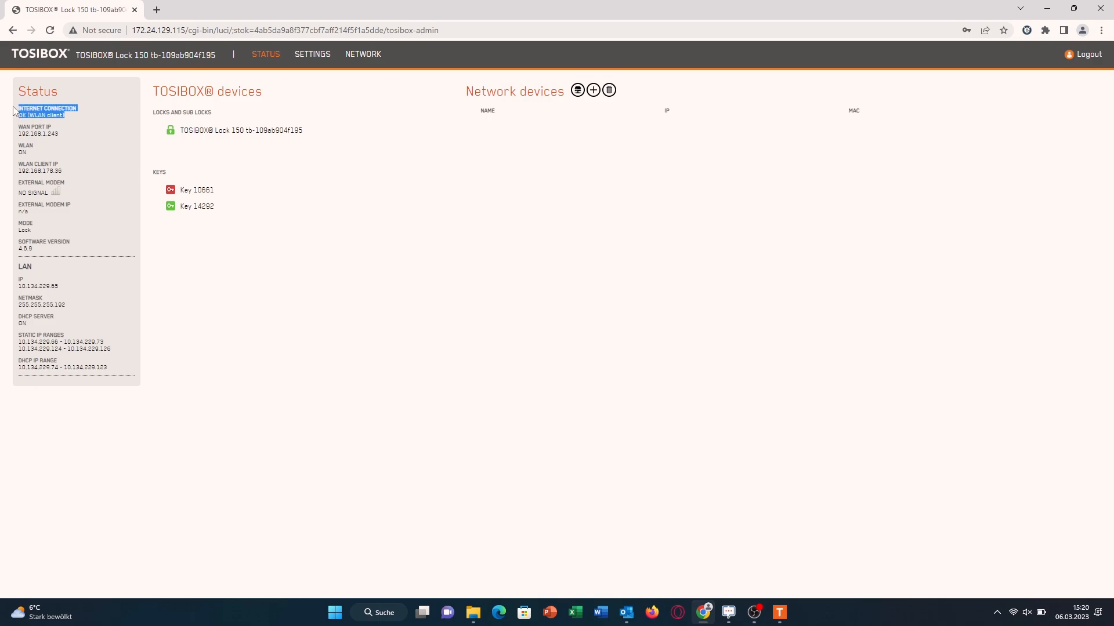
mouse_move(88, 121)
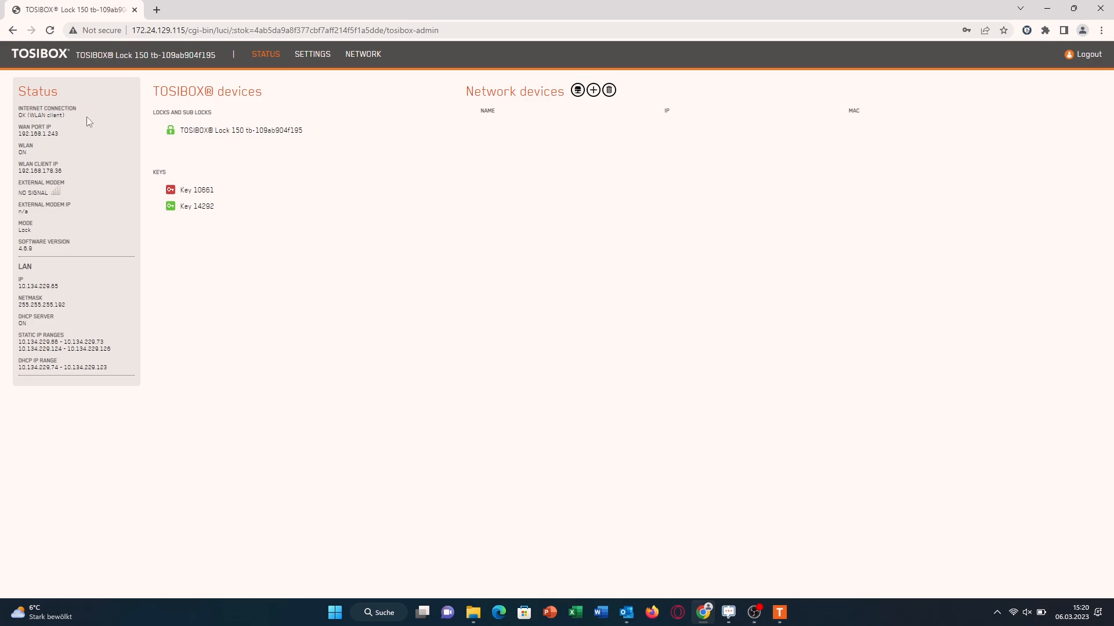
mouse_move(19, 85)
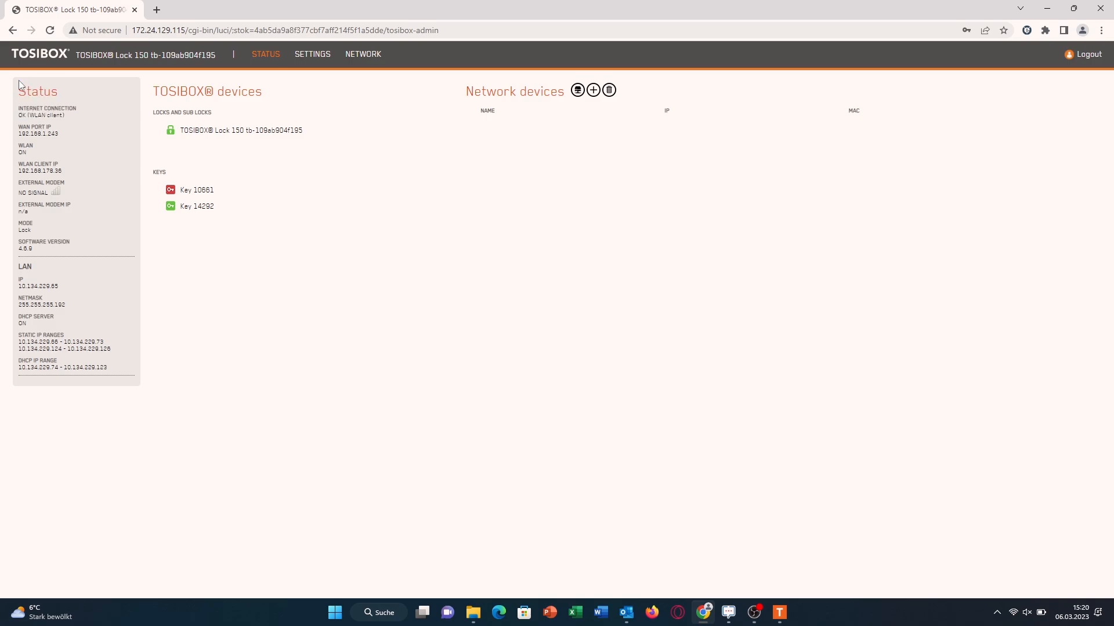